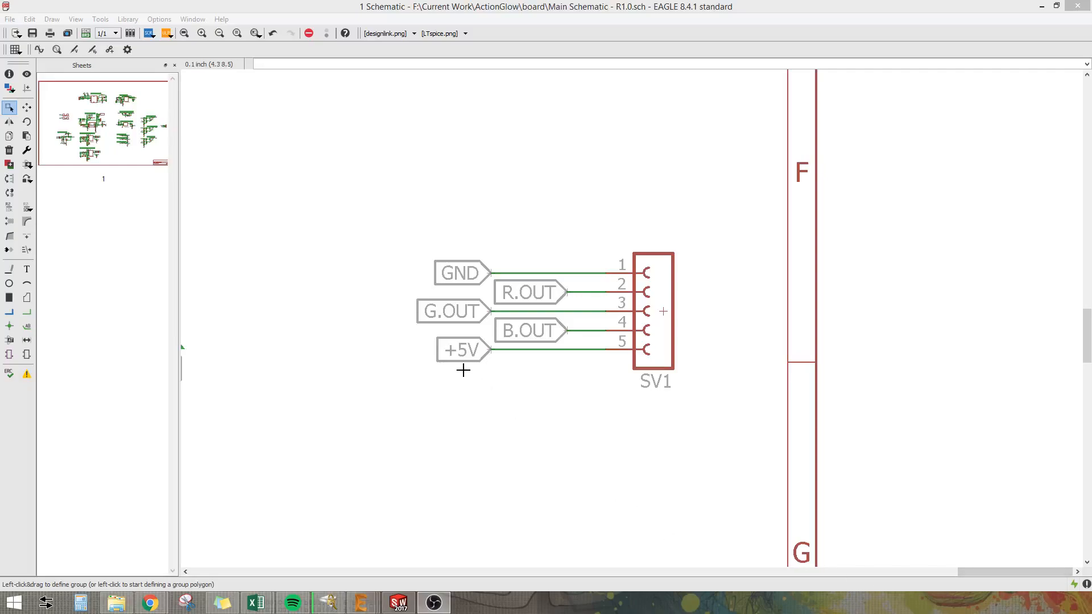
pyautogui.moveTo(579, 383)
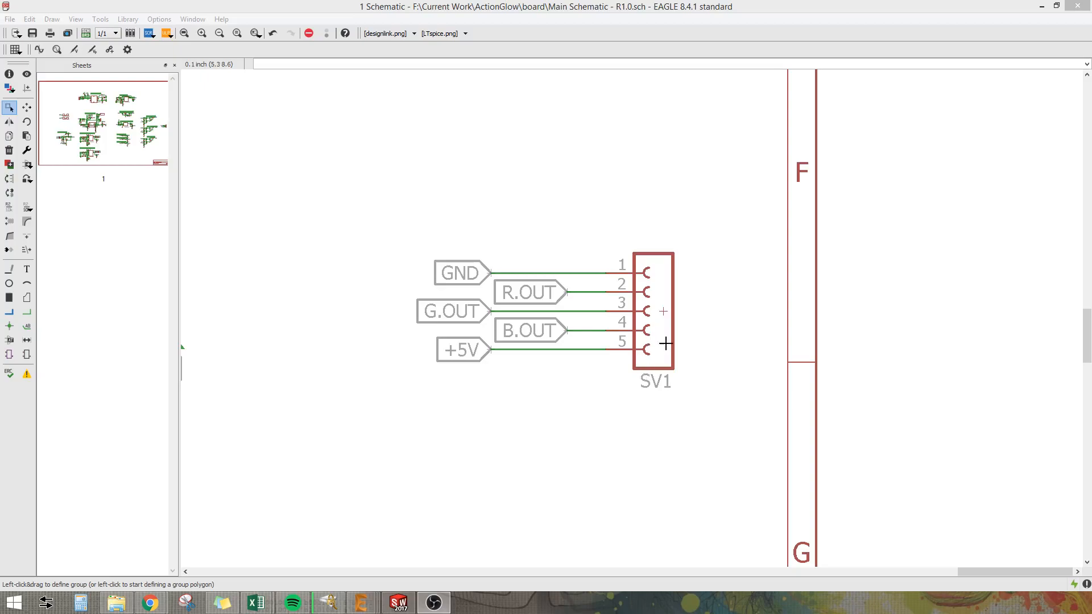
pyautogui.moveTo(652, 332)
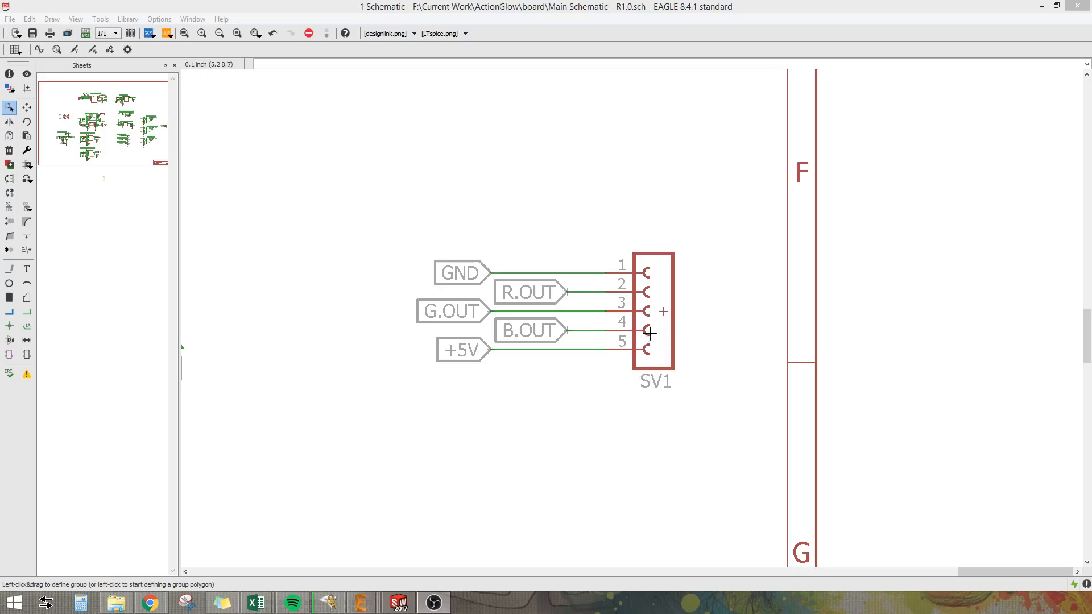
pyautogui.moveTo(644, 310)
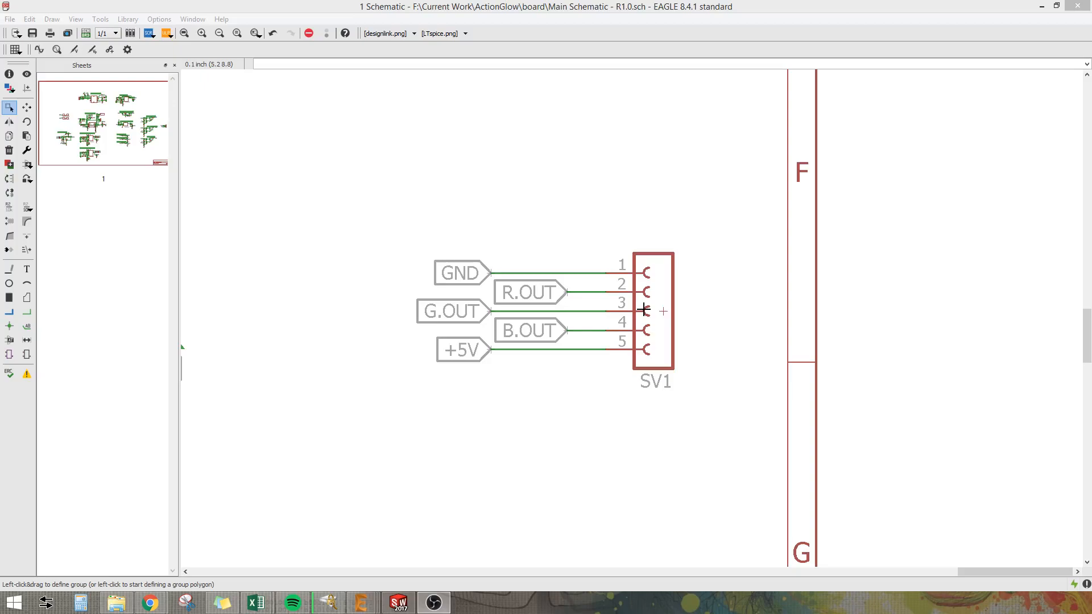
pyautogui.moveTo(635, 330)
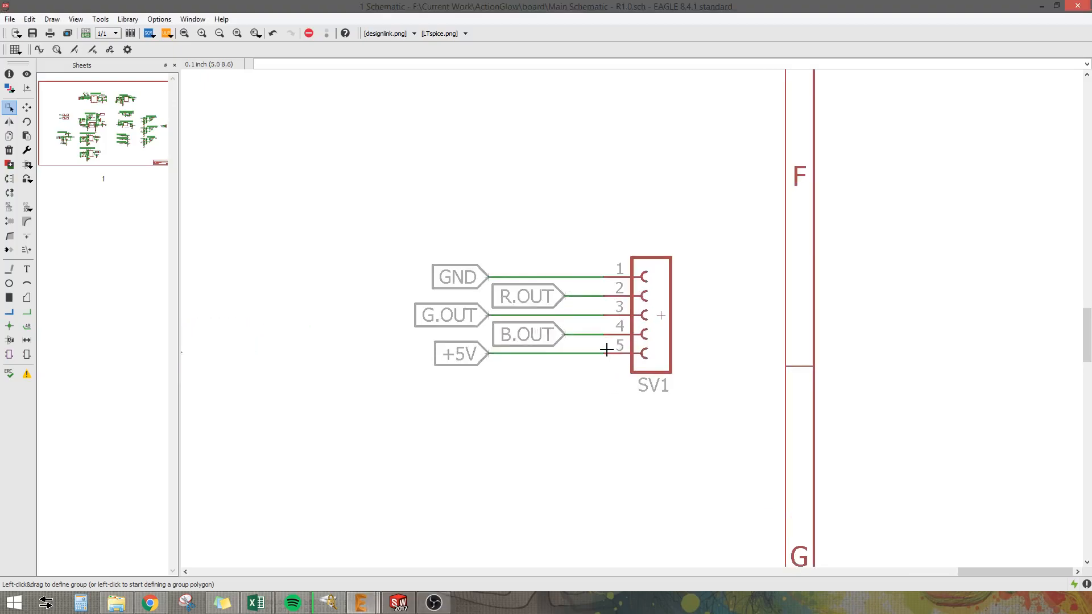
pyautogui.moveTo(506, 325)
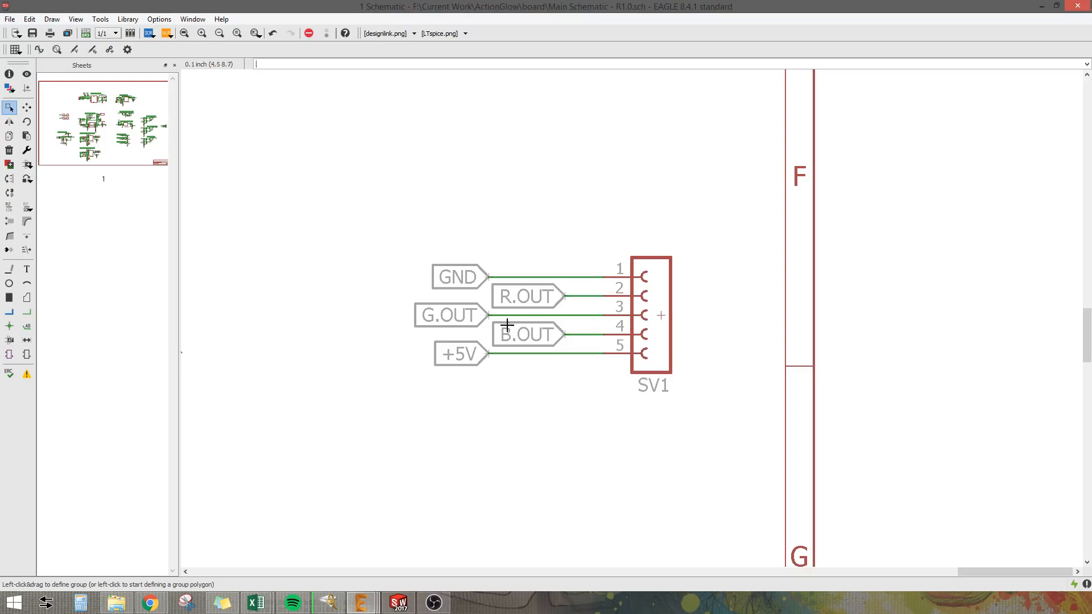
pyautogui.moveTo(485, 280)
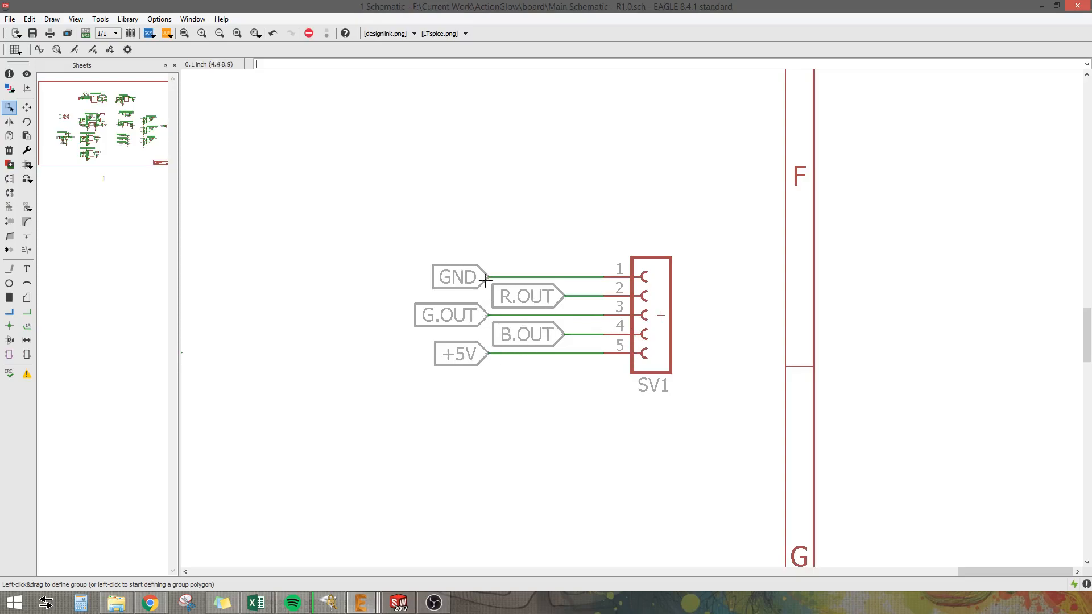
pyautogui.moveTo(494, 375)
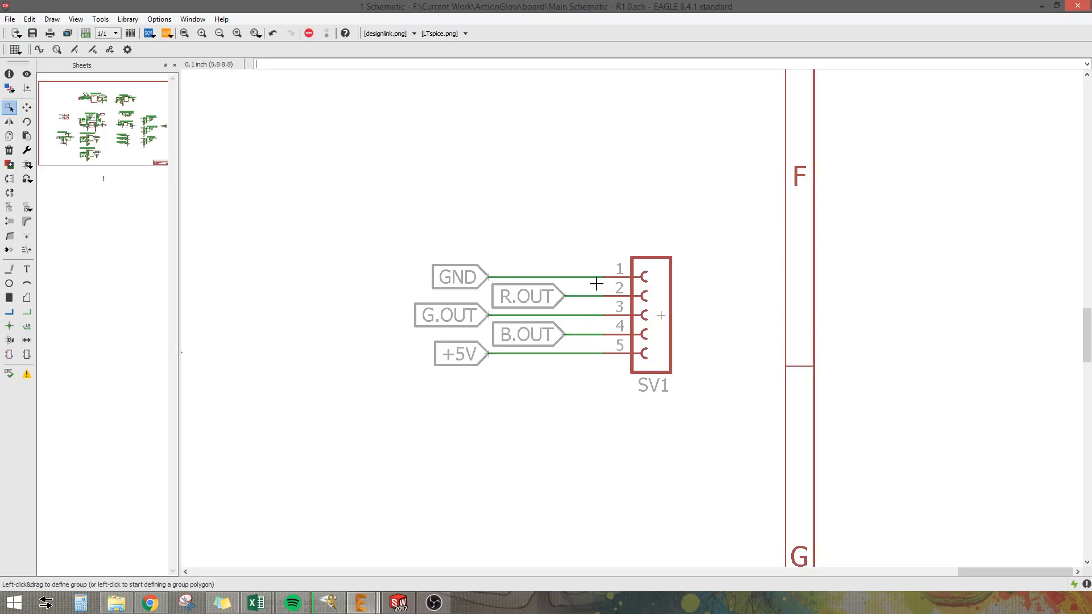
pyautogui.moveTo(607, 316)
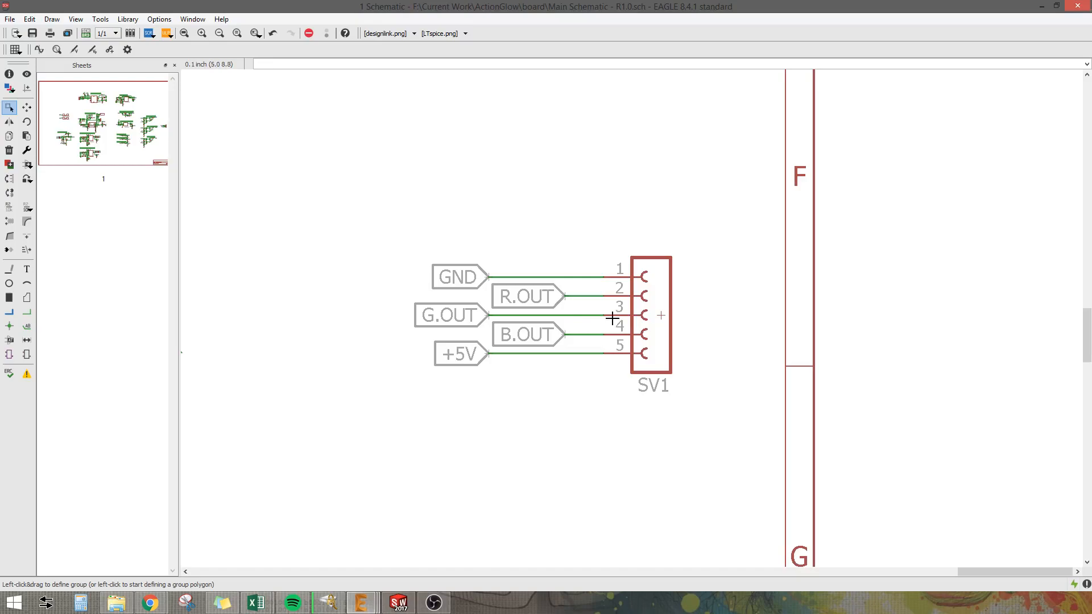
pyautogui.moveTo(601, 323)
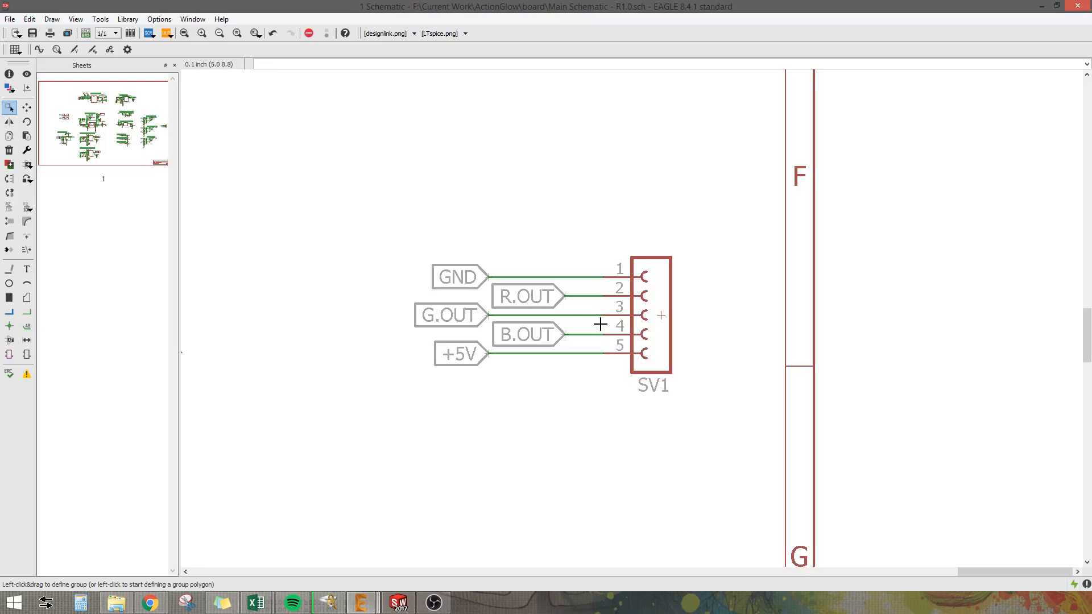
pyautogui.moveTo(645, 342)
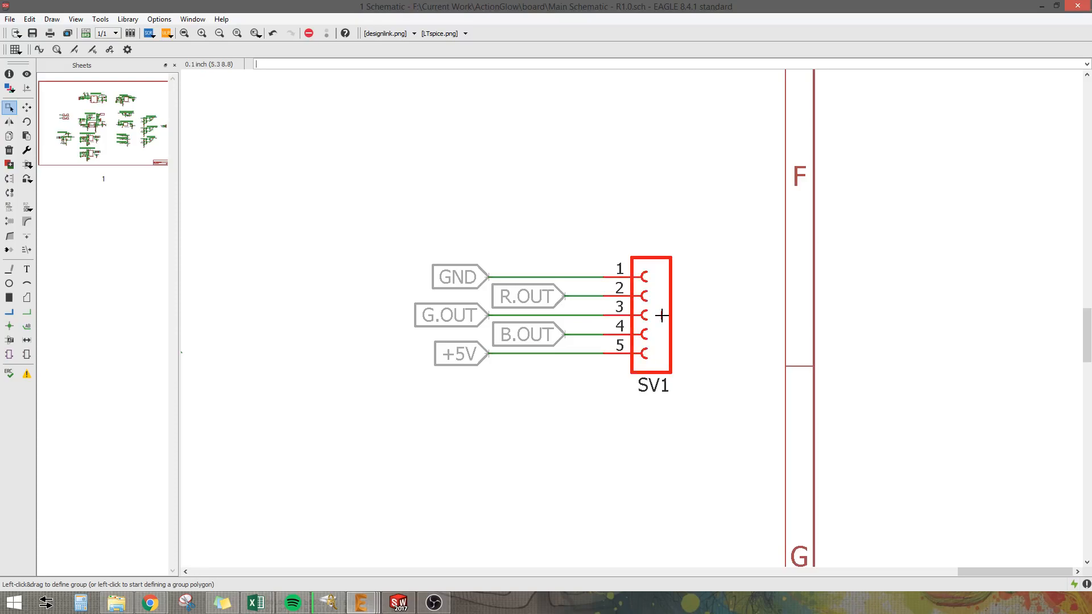
pyautogui.moveTo(659, 313)
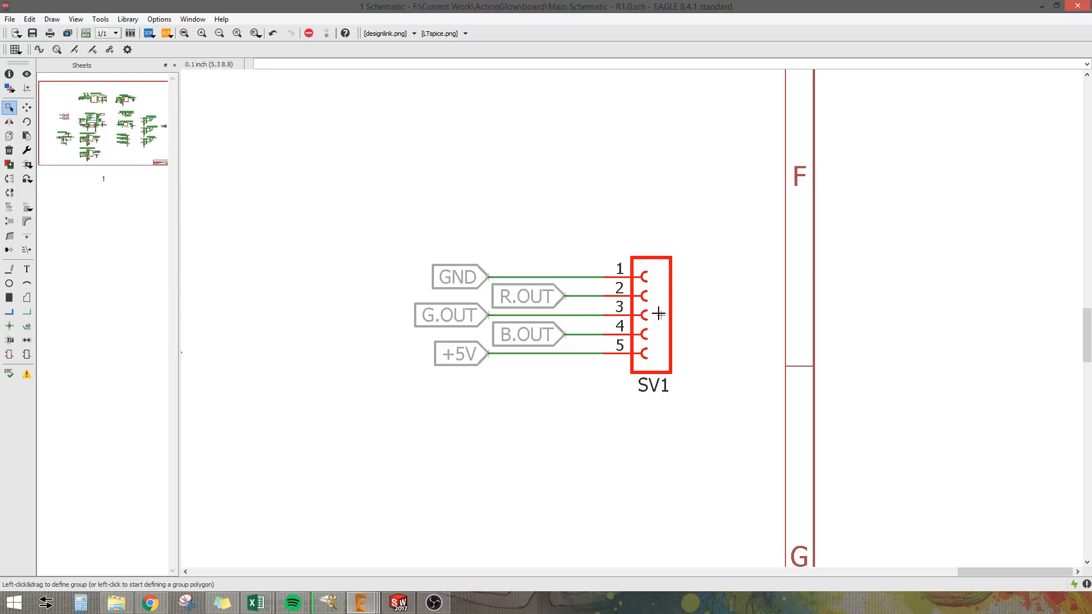
pyautogui.moveTo(341, 314)
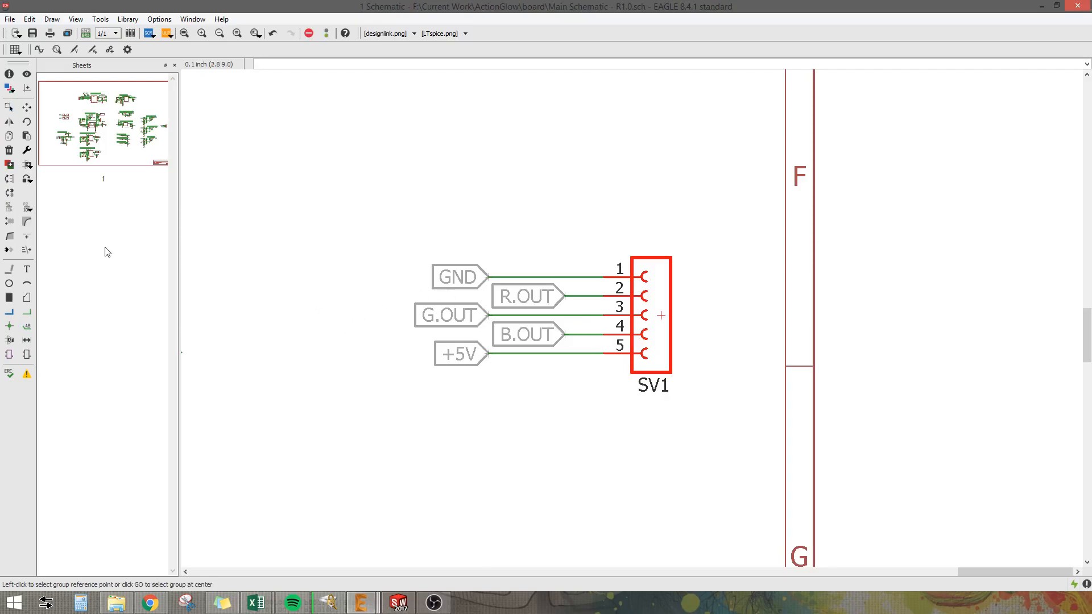
pyautogui.moveTo(103, 227)
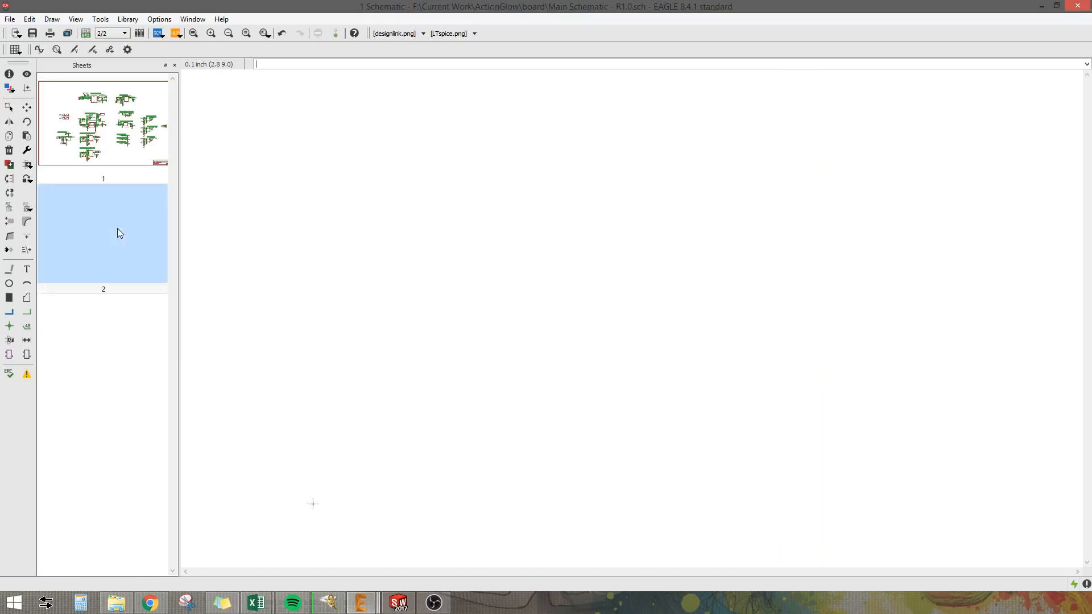
# - Add the FRAME_B_L 11x17 landscape drawing frame to sheet 2
pyautogui.click(9, 108)
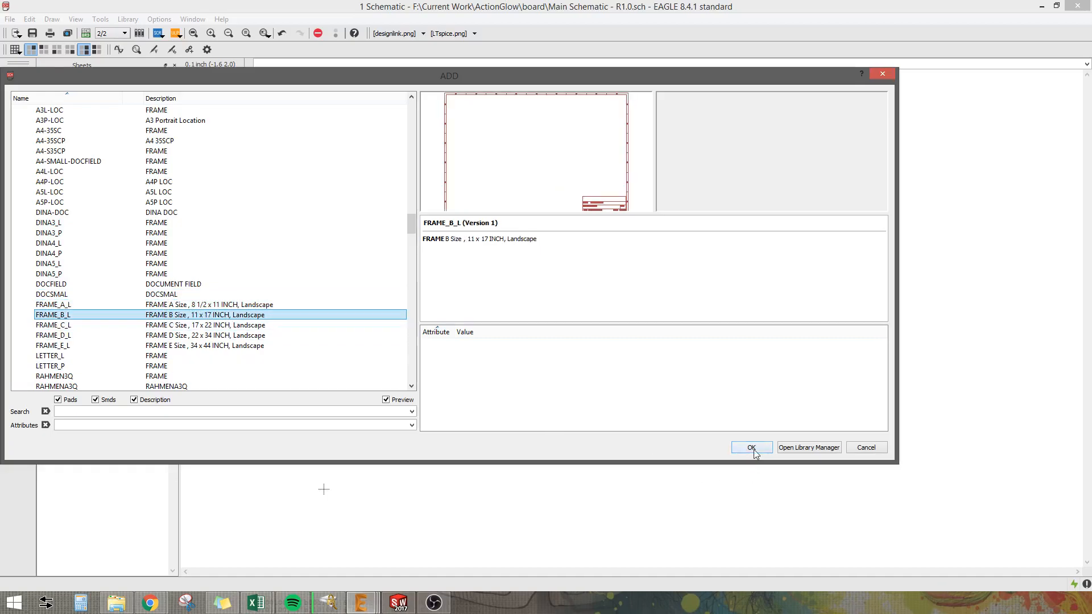
pyautogui.click(750, 447)
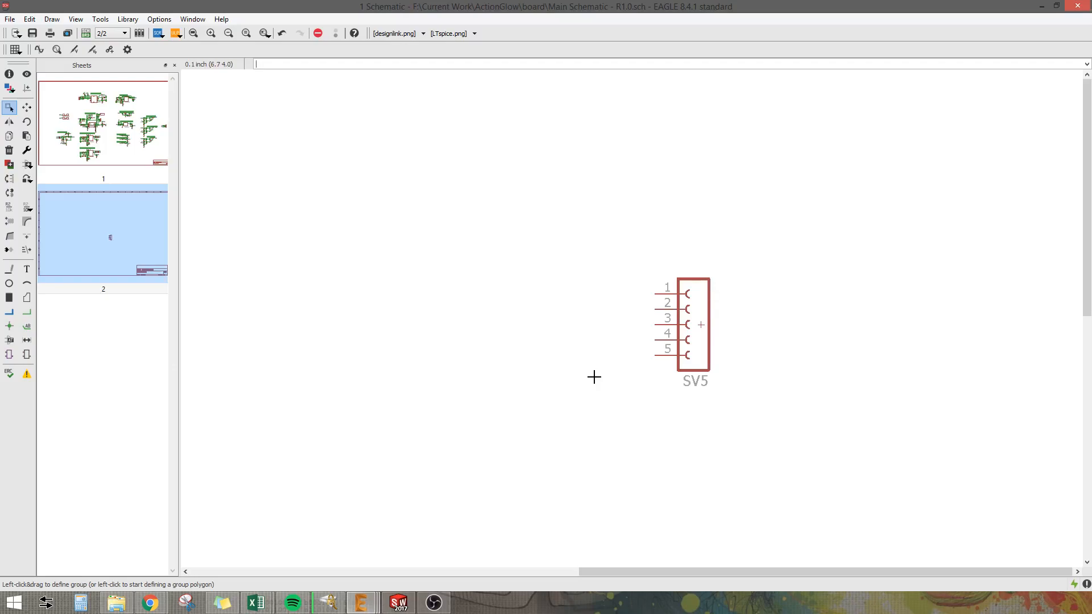
pyautogui.moveTo(645, 340)
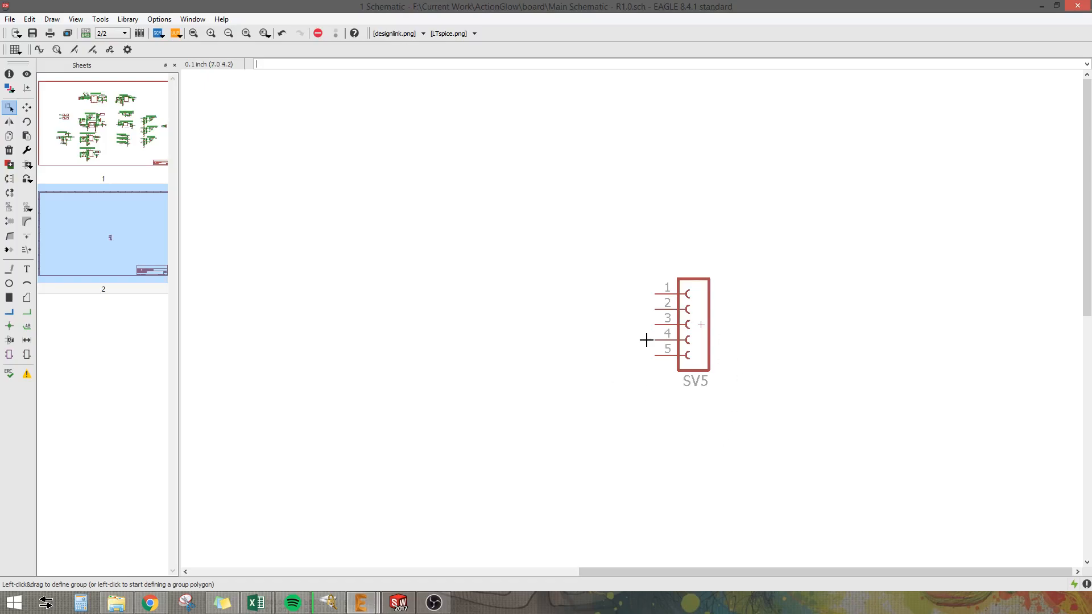
# - Switch to the Net tool and begin a stub wire at pin 1 of SV5
pyautogui.click(103, 133)
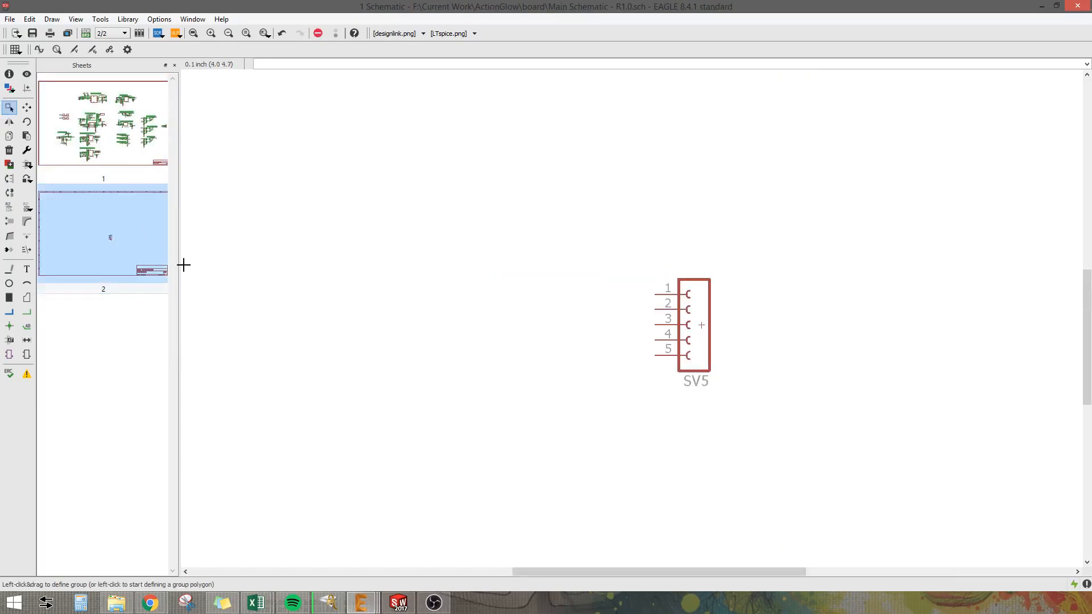
pyautogui.click(26, 312)
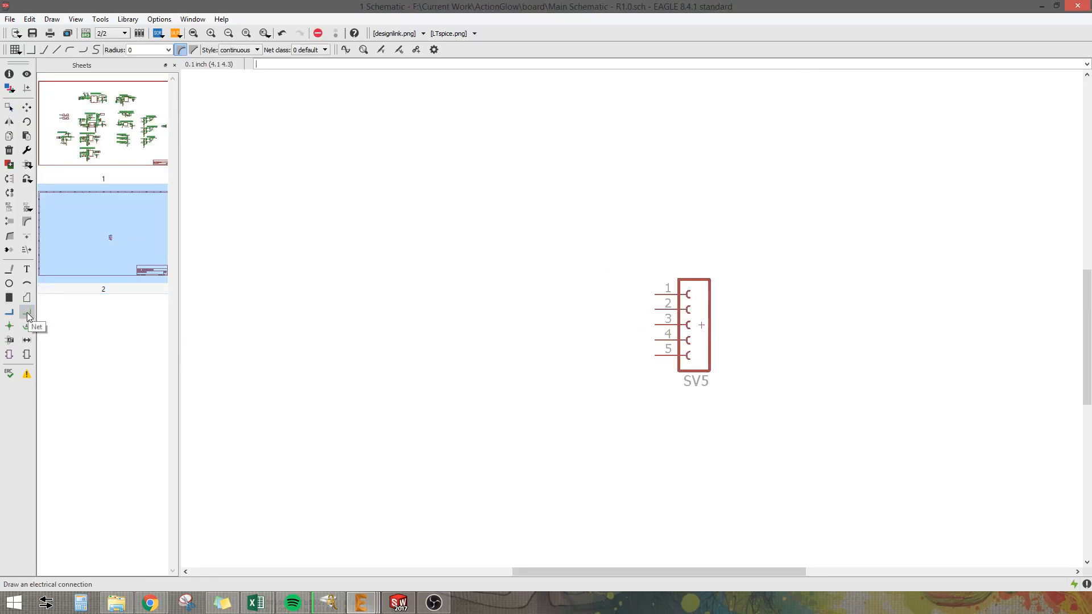
pyautogui.click(27, 312)
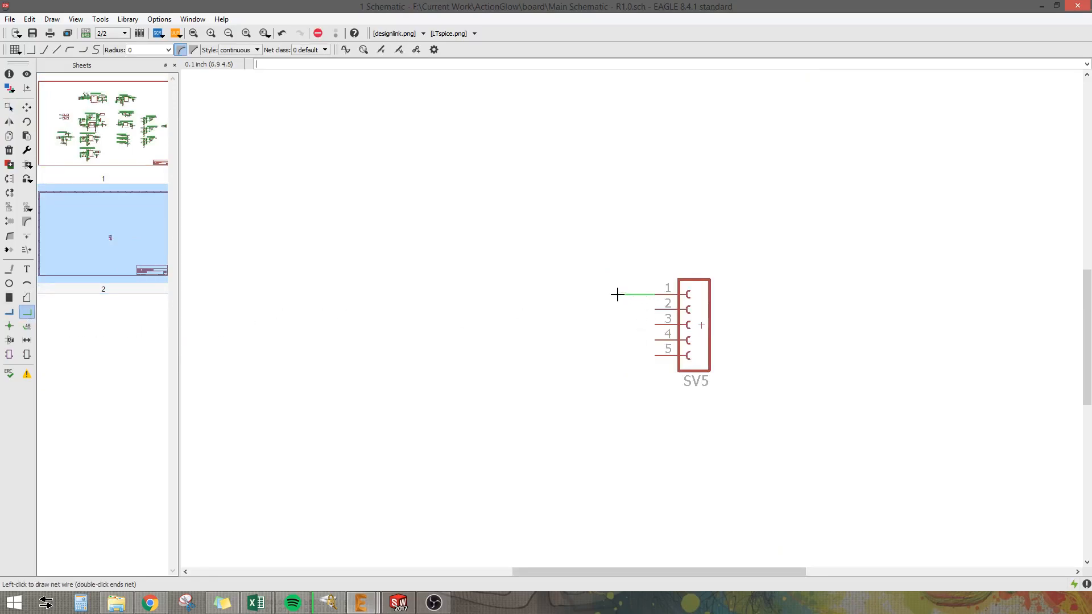
pyautogui.moveTo(576, 294)
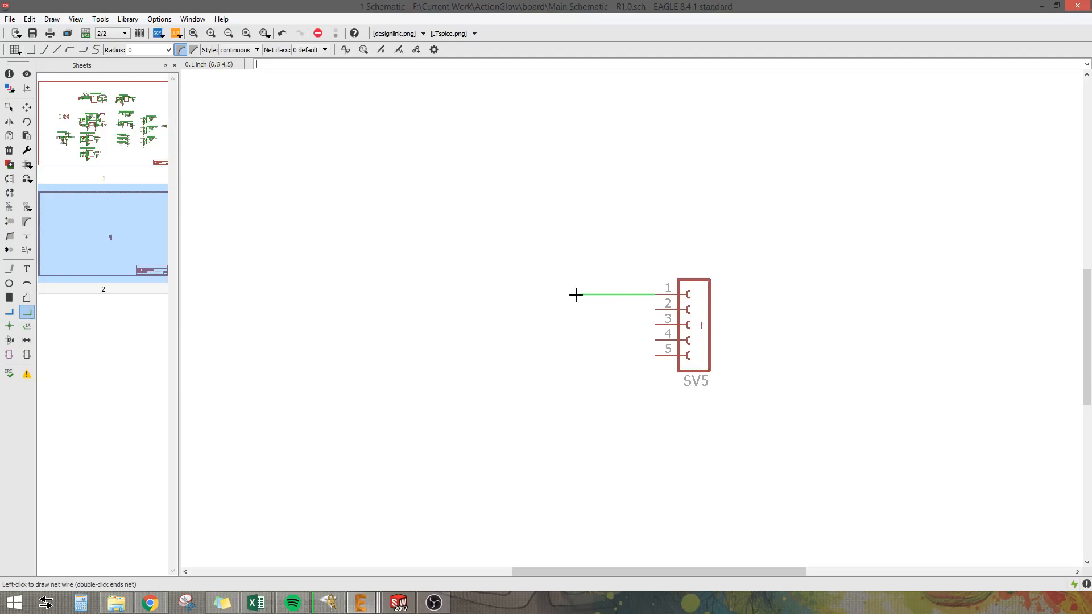
pyautogui.moveTo(630, 295)
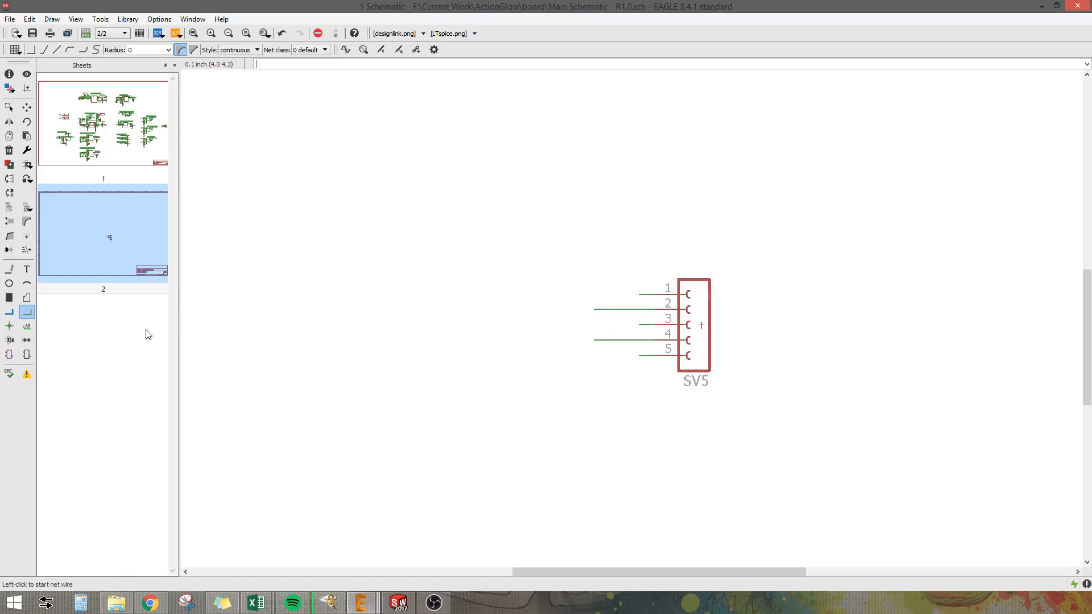
pyautogui.moveTo(125, 323)
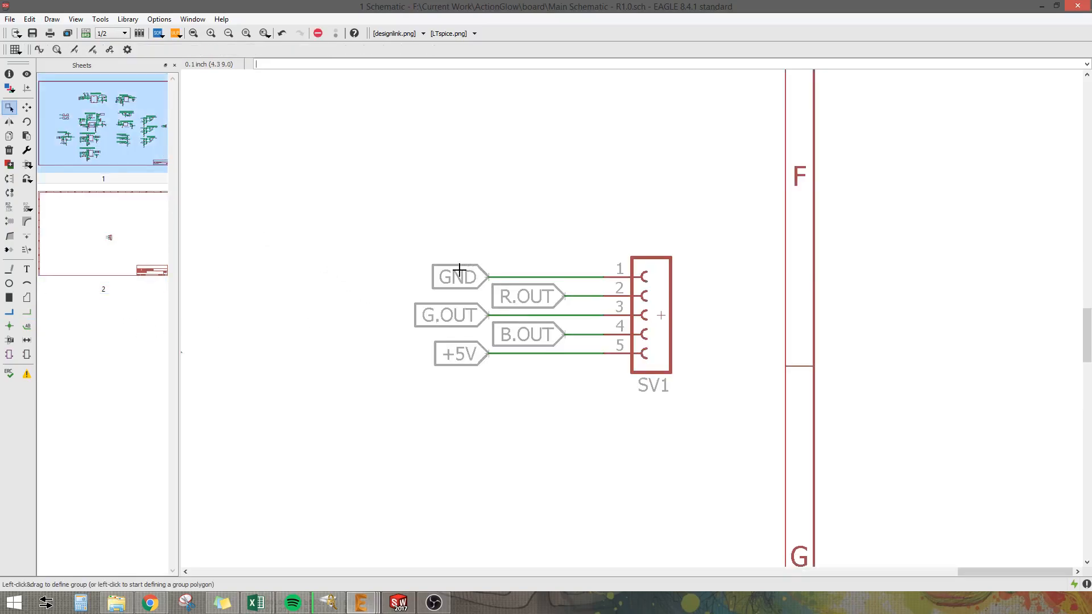
pyautogui.moveTo(449, 289)
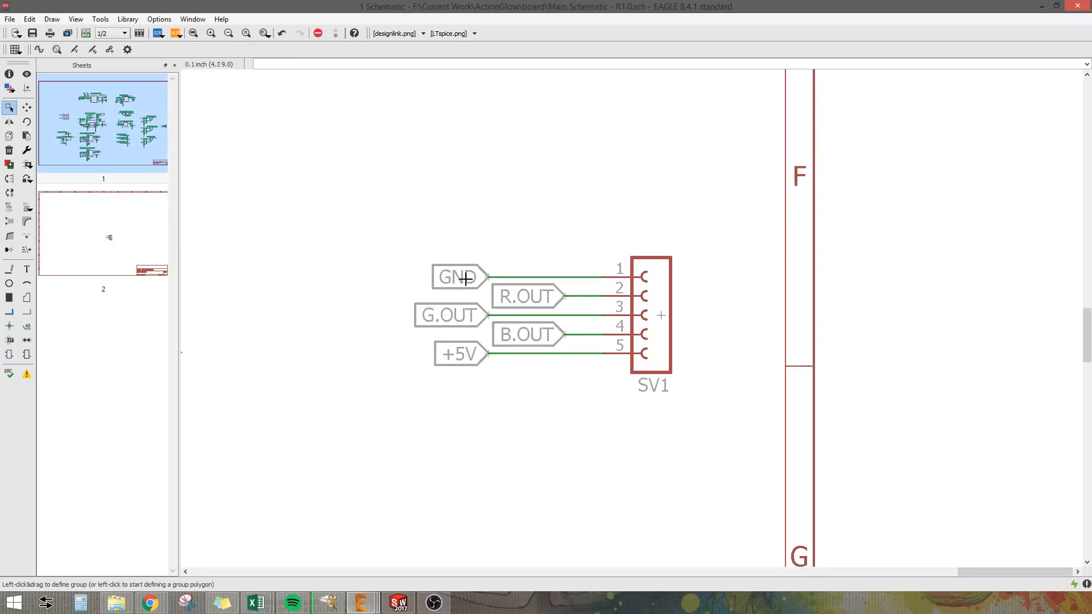
pyautogui.moveTo(558, 289)
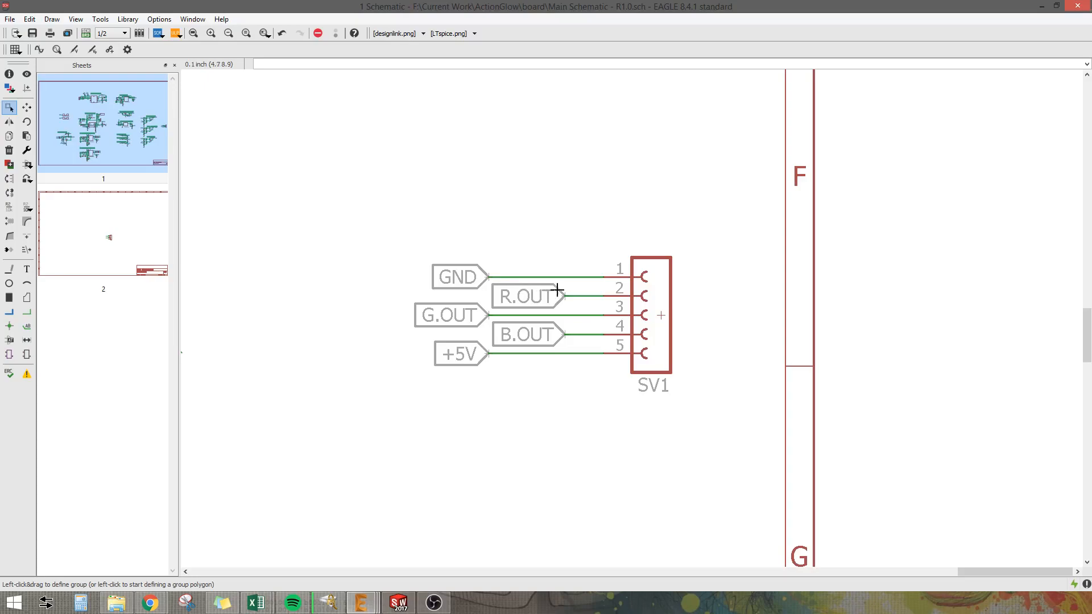
pyautogui.moveTo(458, 303)
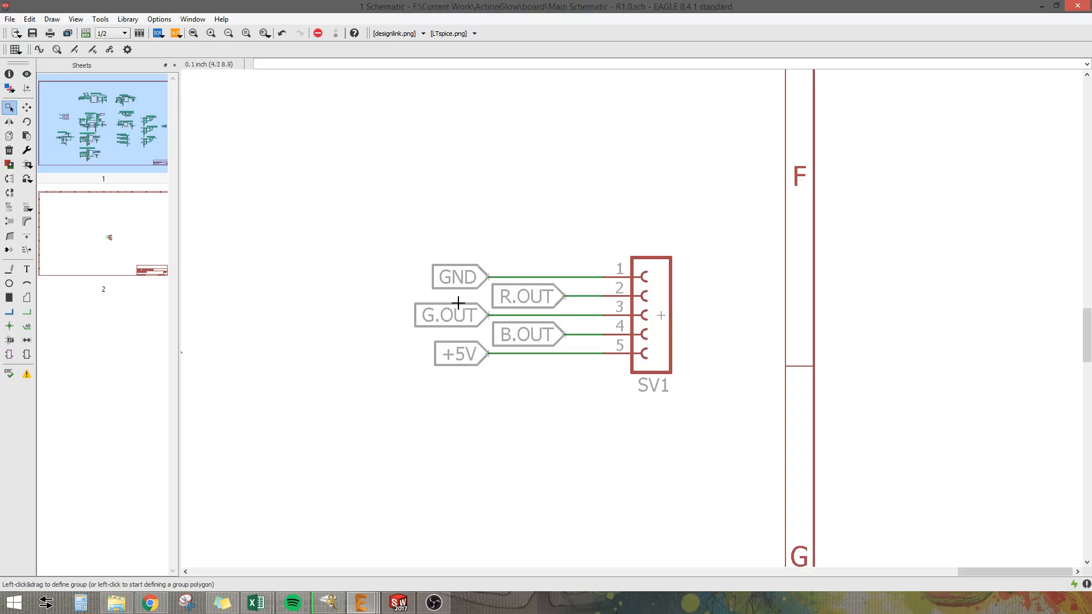
pyautogui.moveTo(486, 361)
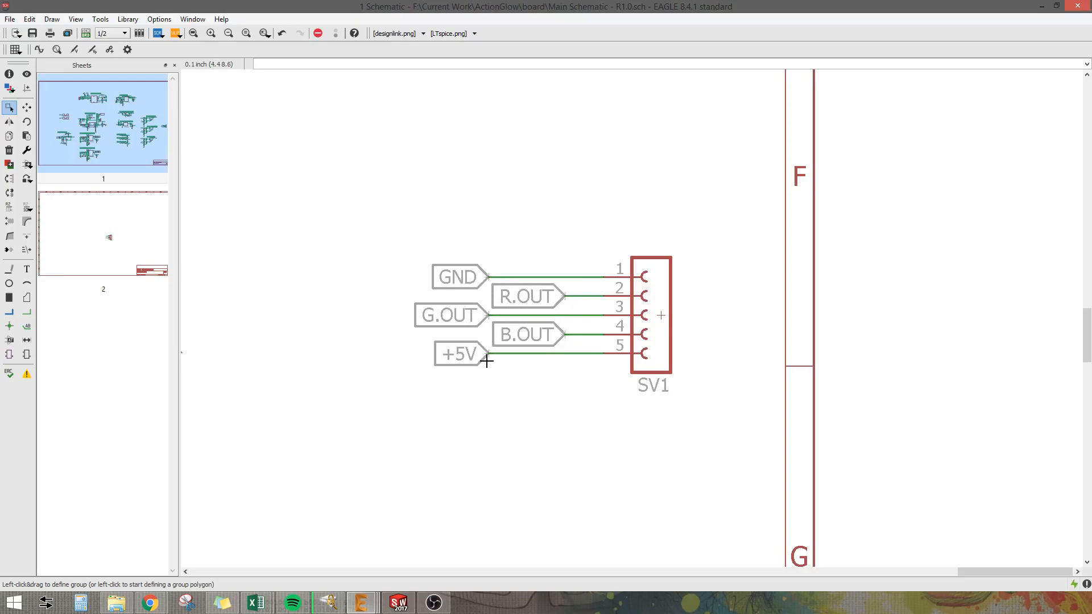
pyautogui.moveTo(478, 349)
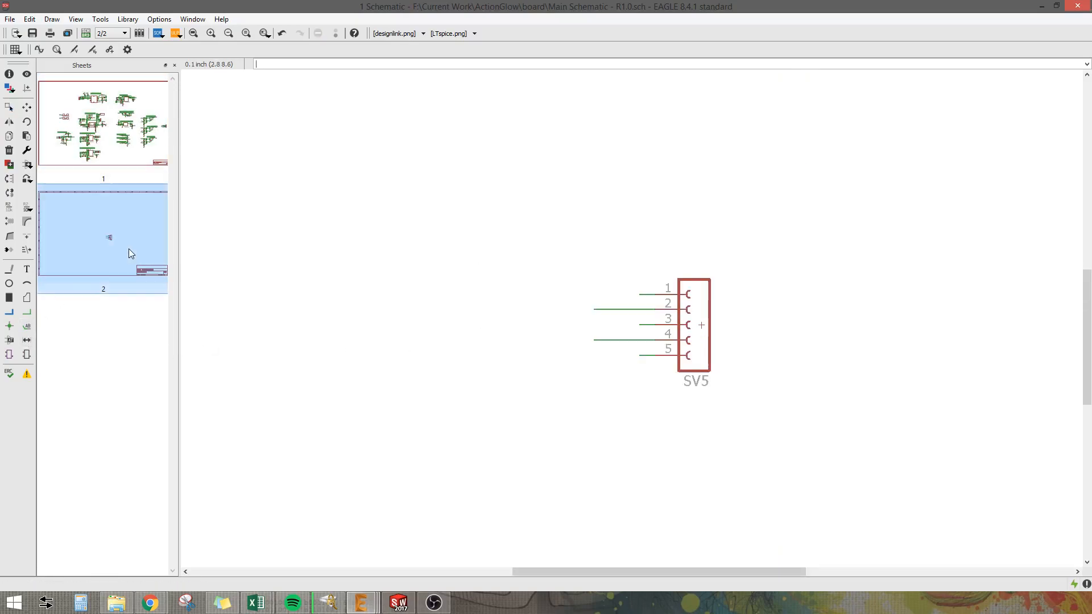
# - Place labels N$1, N$56, N$74, N$75 and N$76 on SV5's five stub wires
pyautogui.click(10, 108)
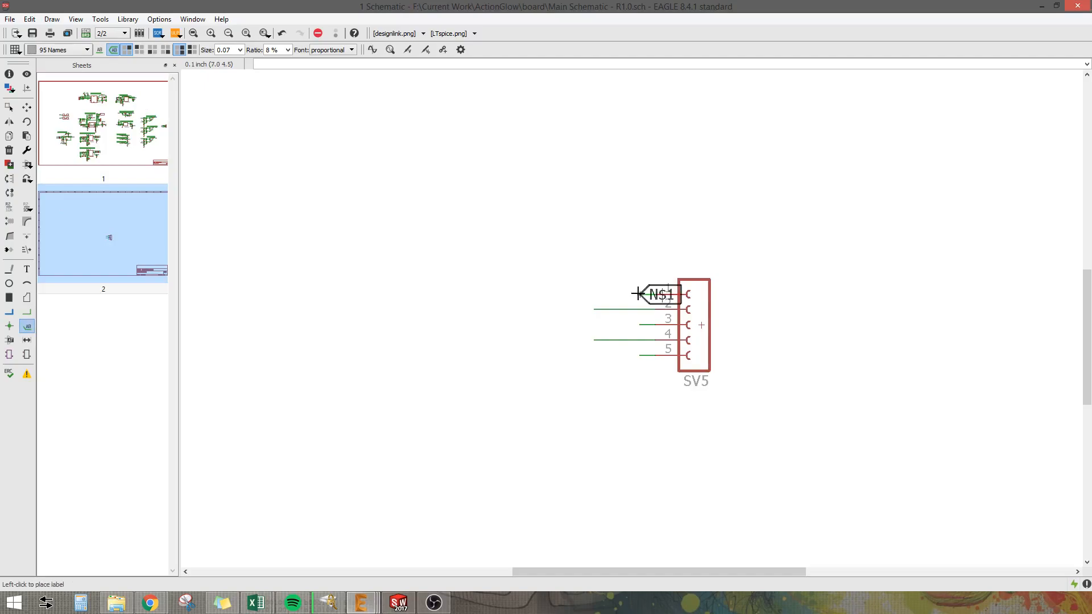
pyautogui.click(641, 310)
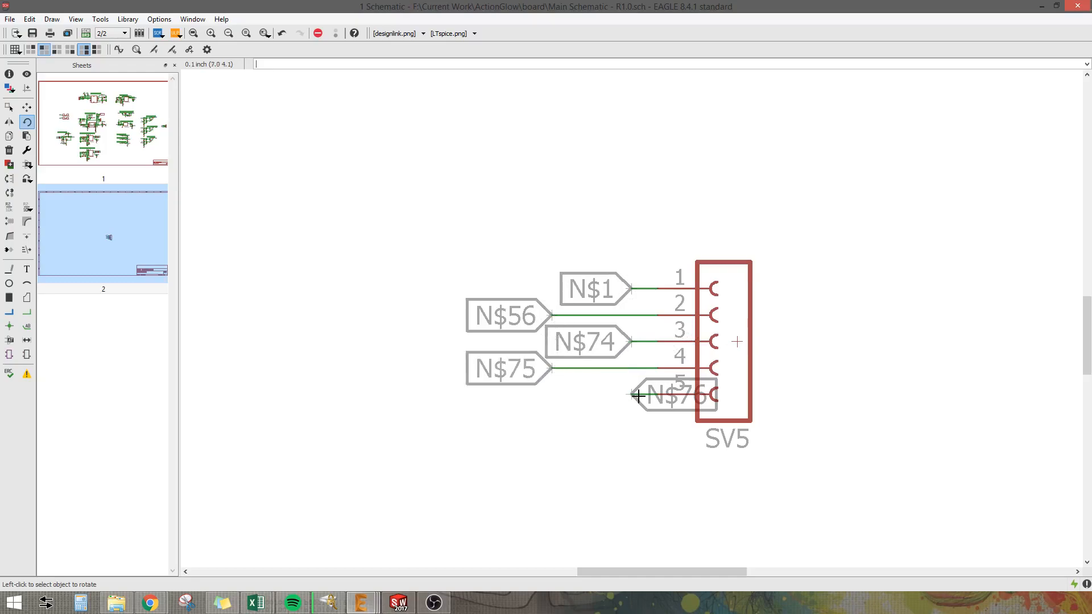
pyautogui.moveTo(672, 395); pyautogui.dragTo(585, 394)
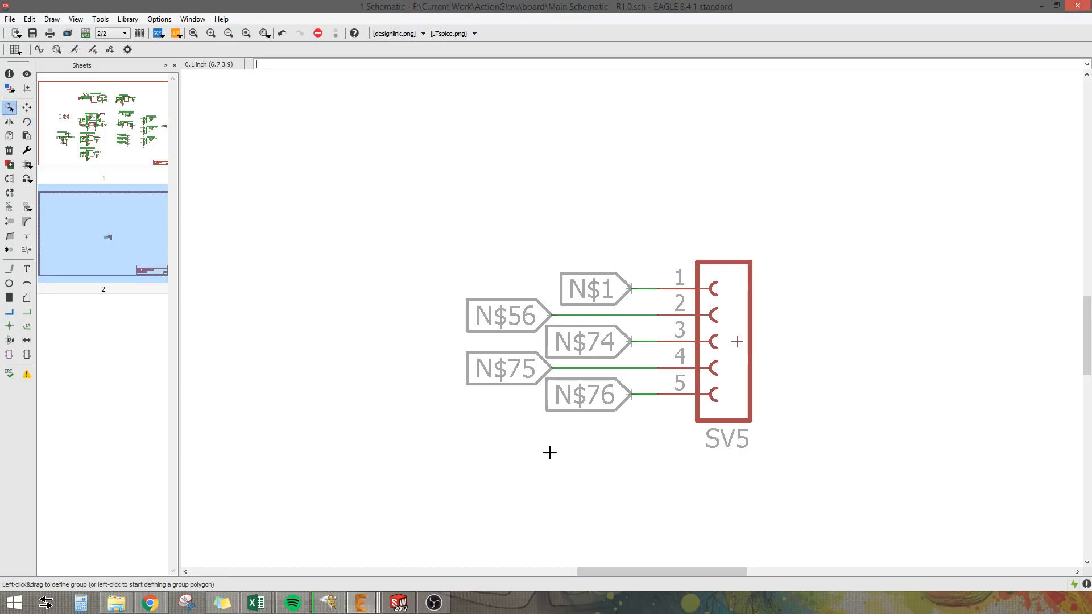
# - Rename net N$1 to GND with the Name command and accept merging it into GND
pyautogui.write('name')
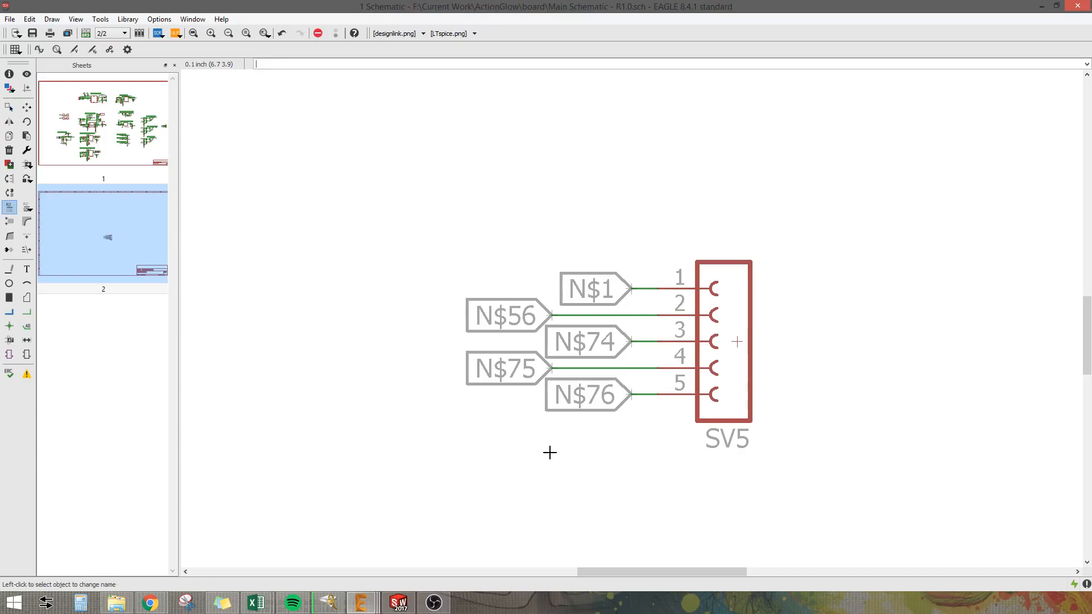
pyautogui.click(595, 288)
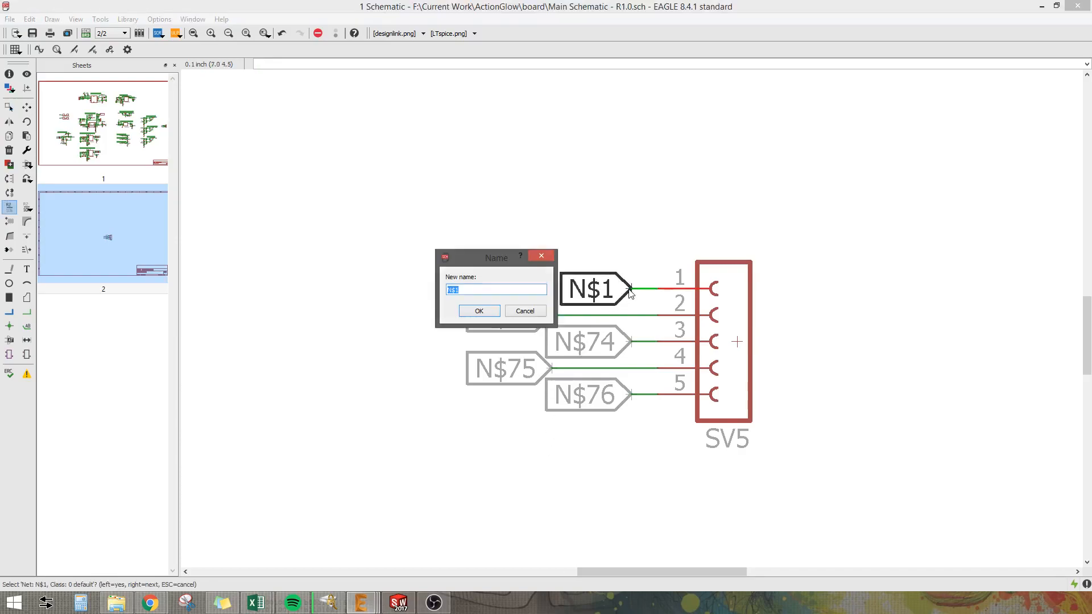
pyautogui.write('G')
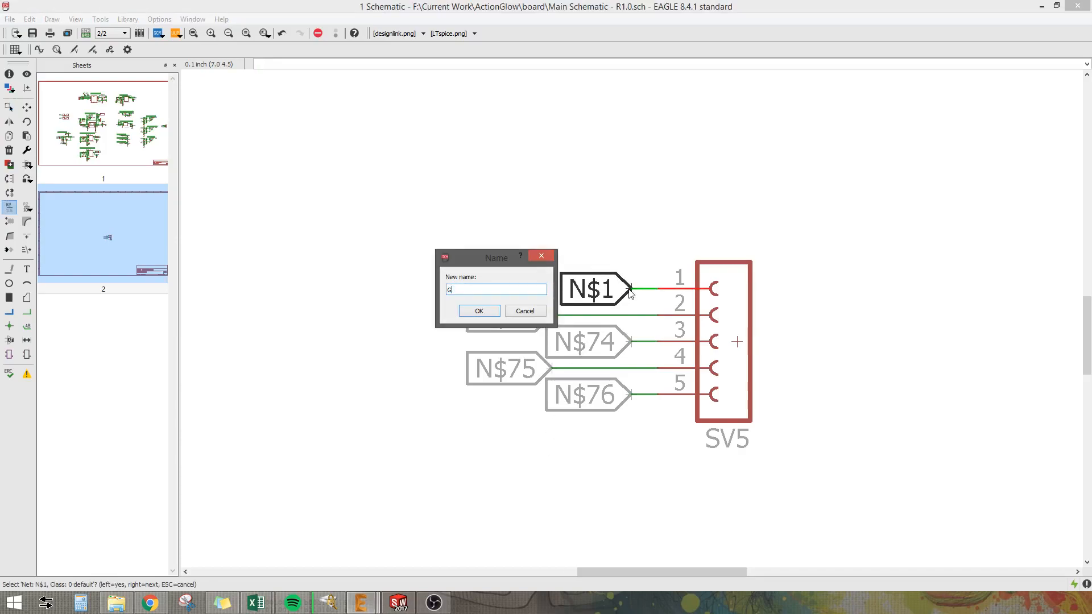
pyautogui.write('ND')
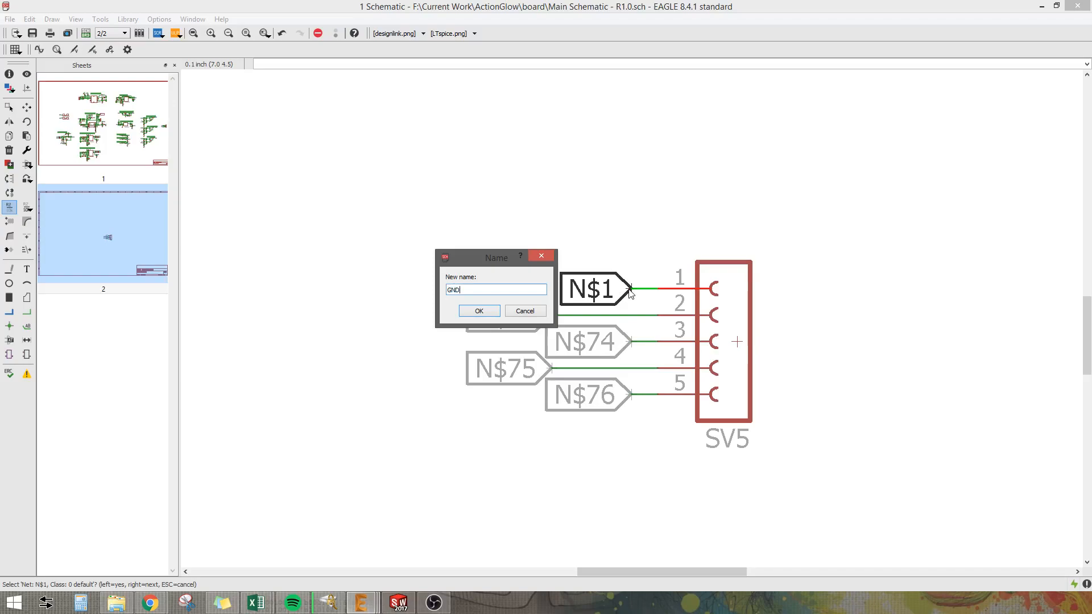
pyautogui.click(479, 311)
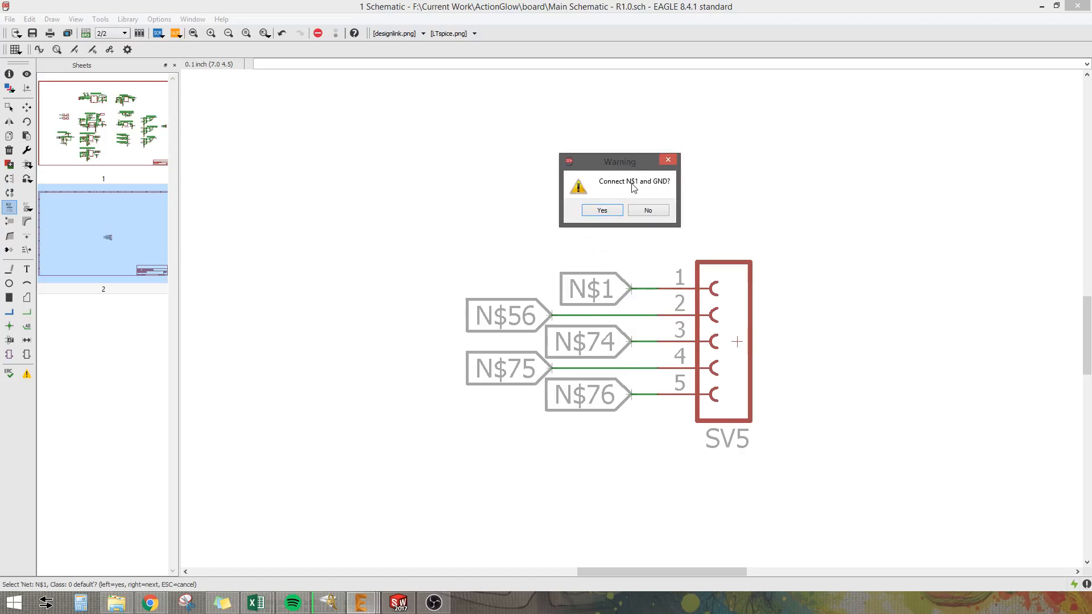
pyautogui.moveTo(624, 297)
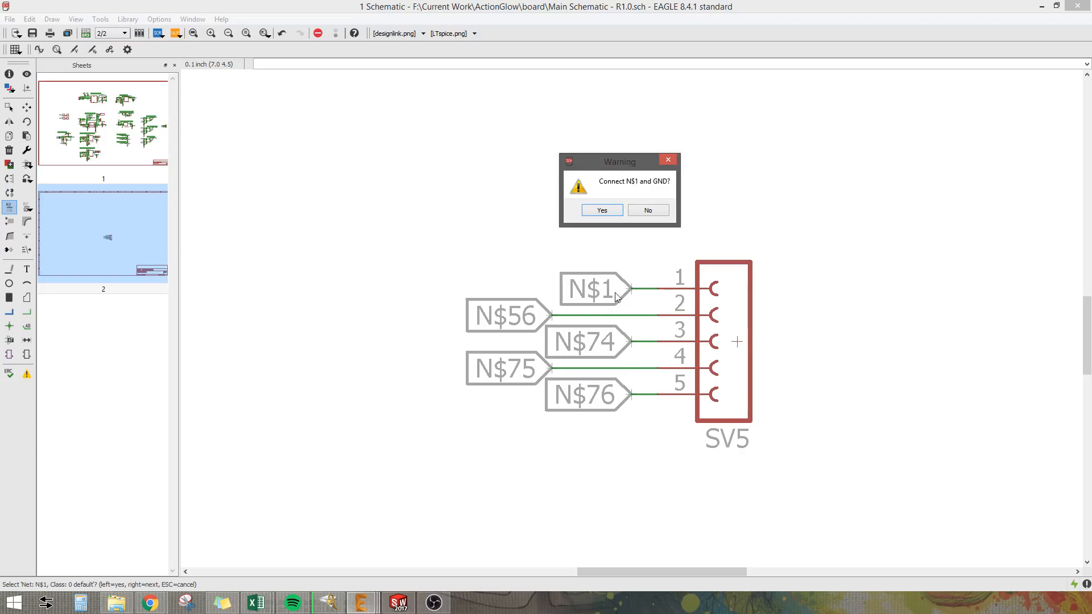
pyautogui.moveTo(626, 291)
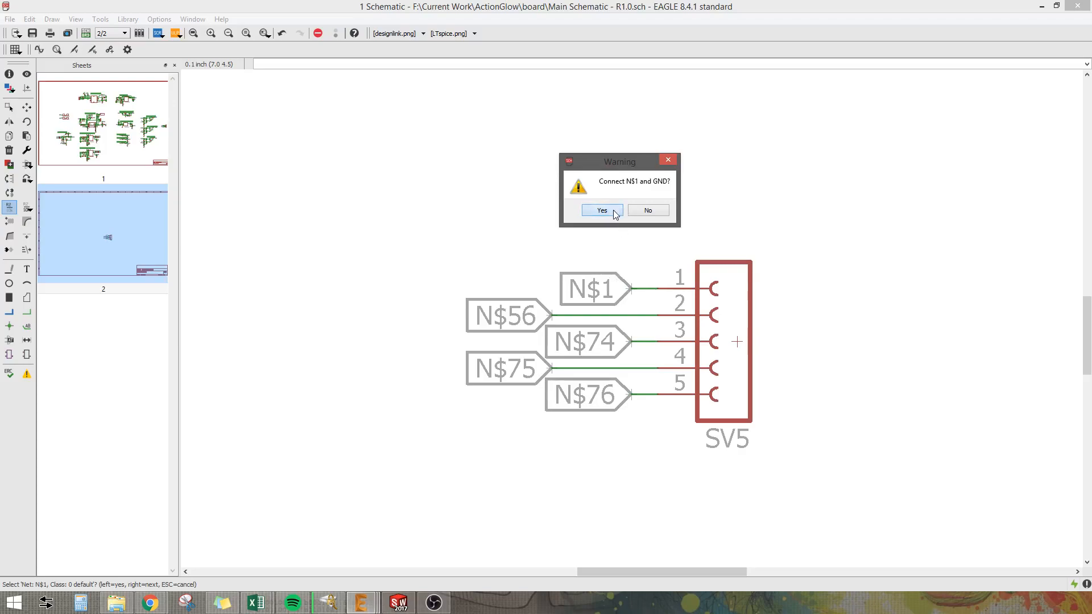
pyautogui.click(601, 211)
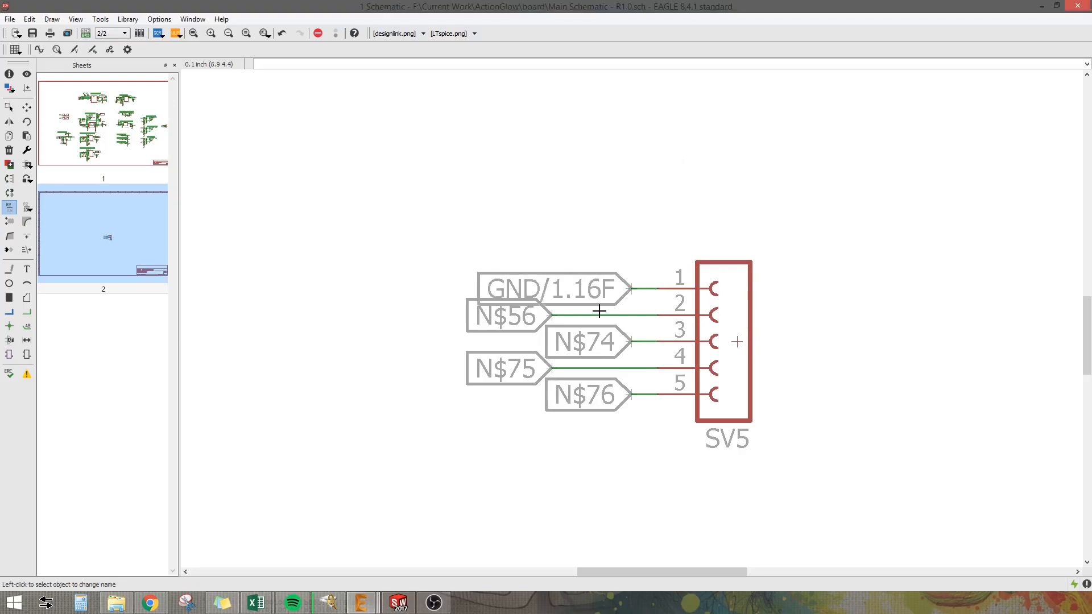
pyautogui.moveTo(542, 288)
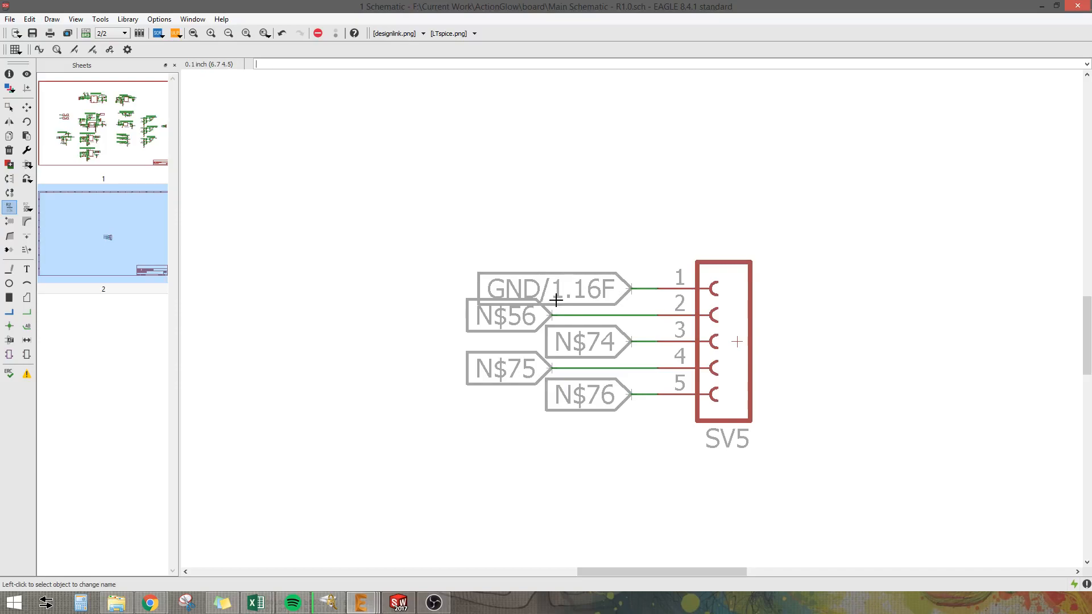
pyautogui.moveTo(578, 298)
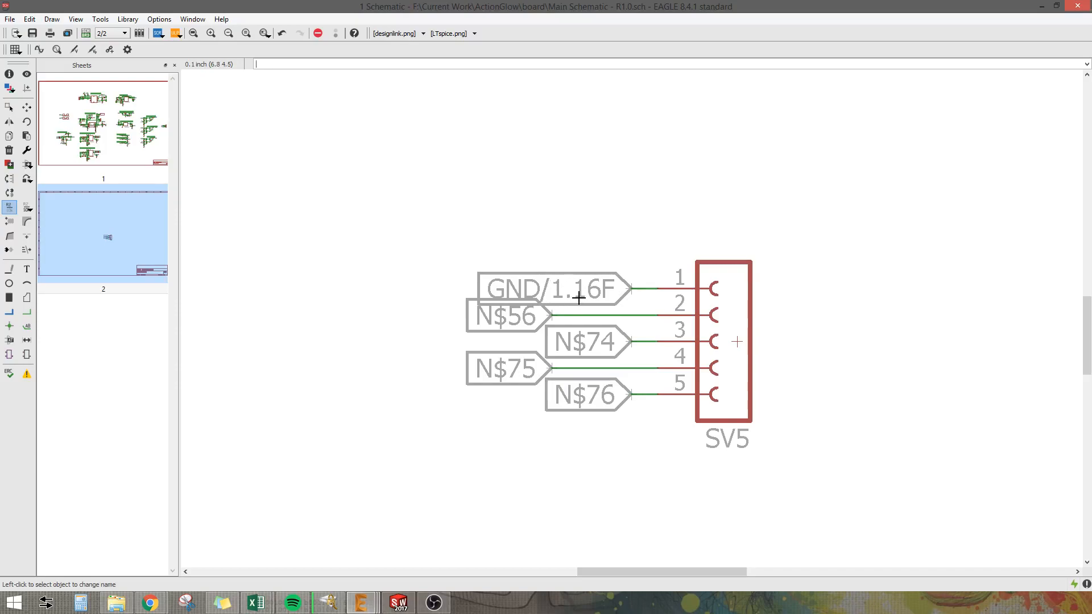
pyautogui.moveTo(459, 290)
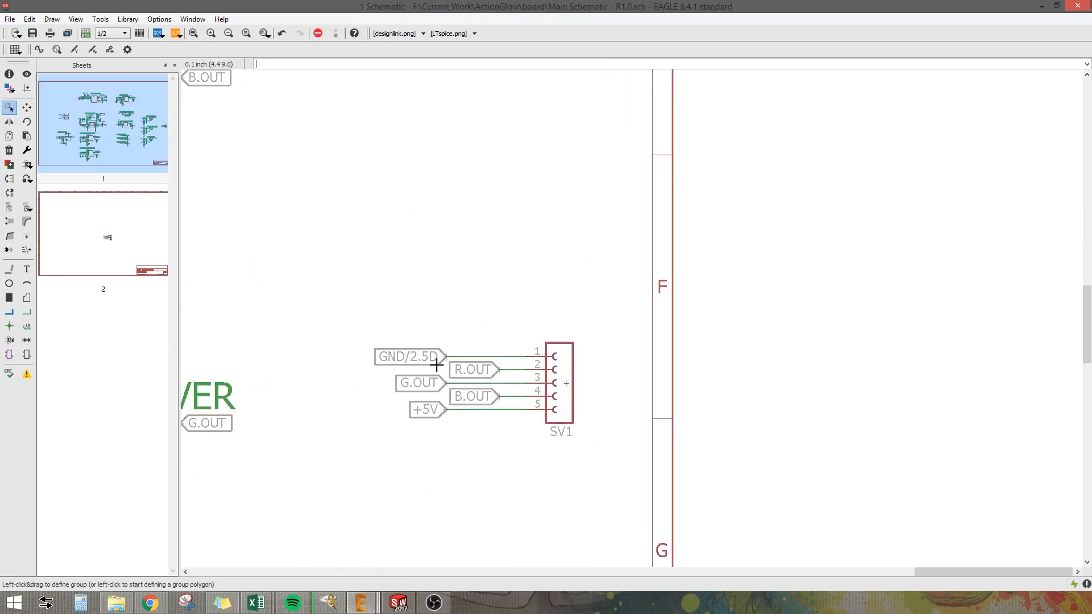
pyautogui.moveTo(505, 367)
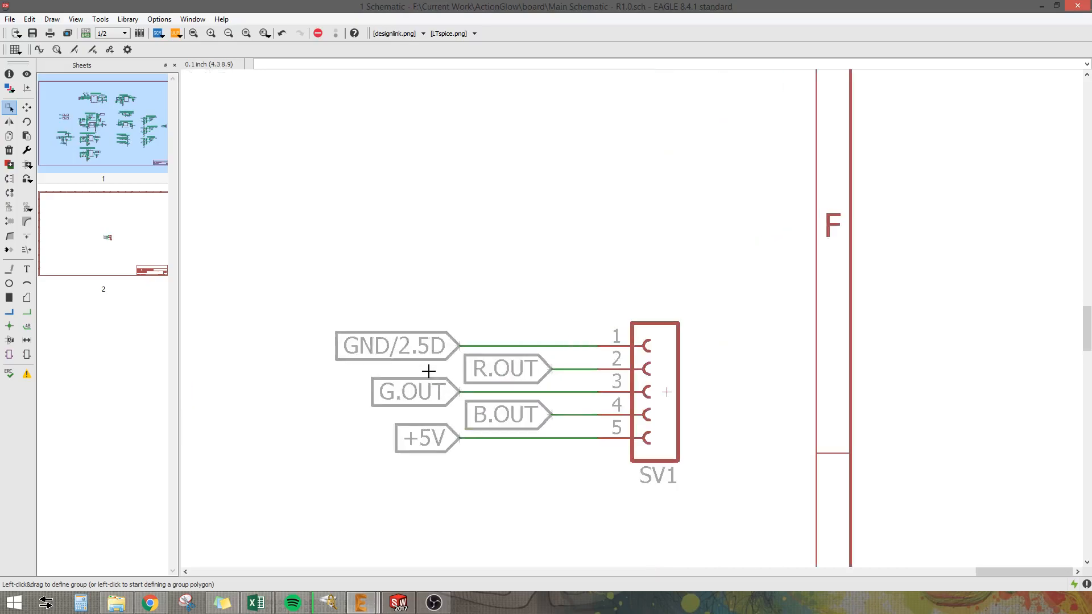
pyautogui.moveTo(400, 336)
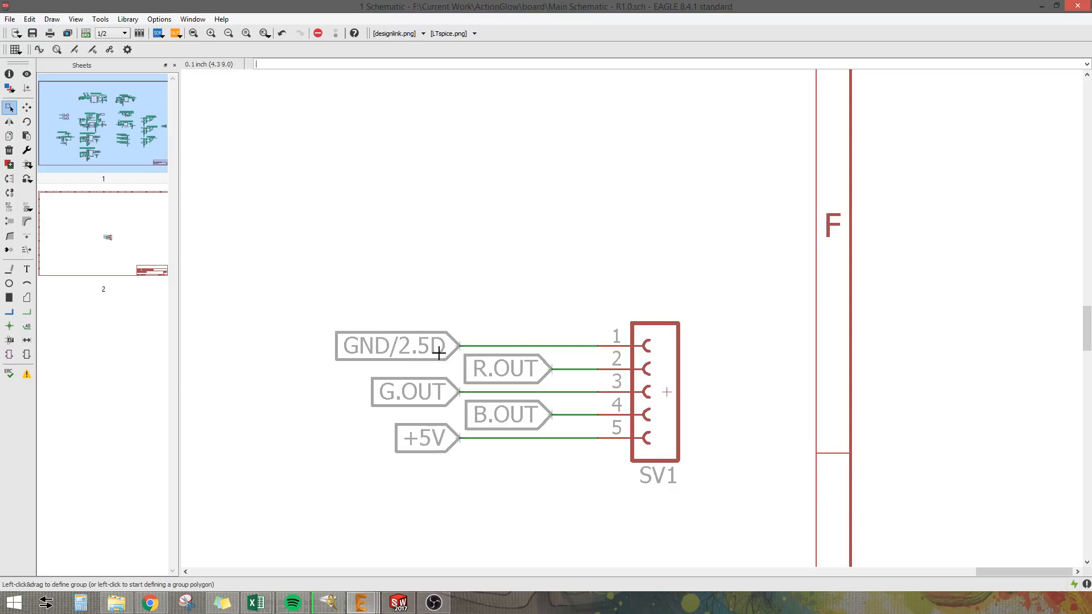
pyautogui.moveTo(403, 353)
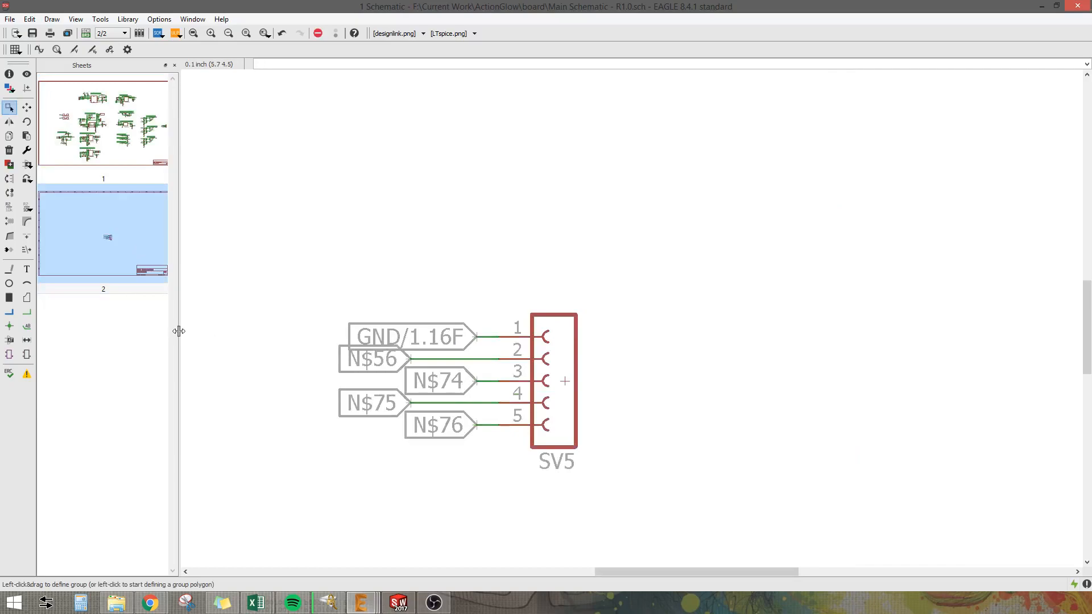
# - Rename net N$56 on SV5 to R.OUT
pyautogui.write('nmae')
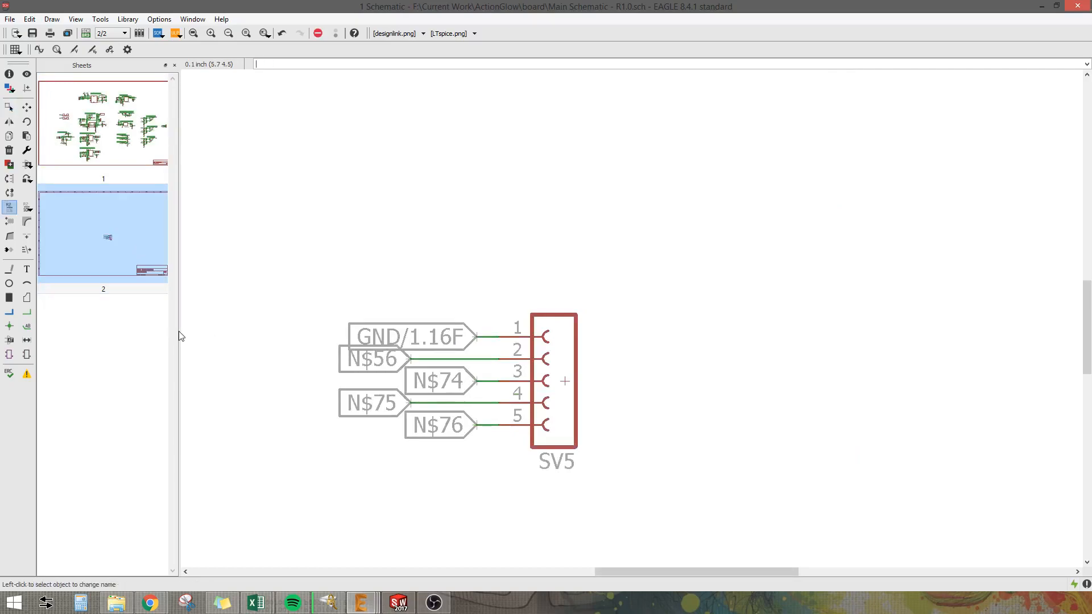
pyautogui.click(375, 360)
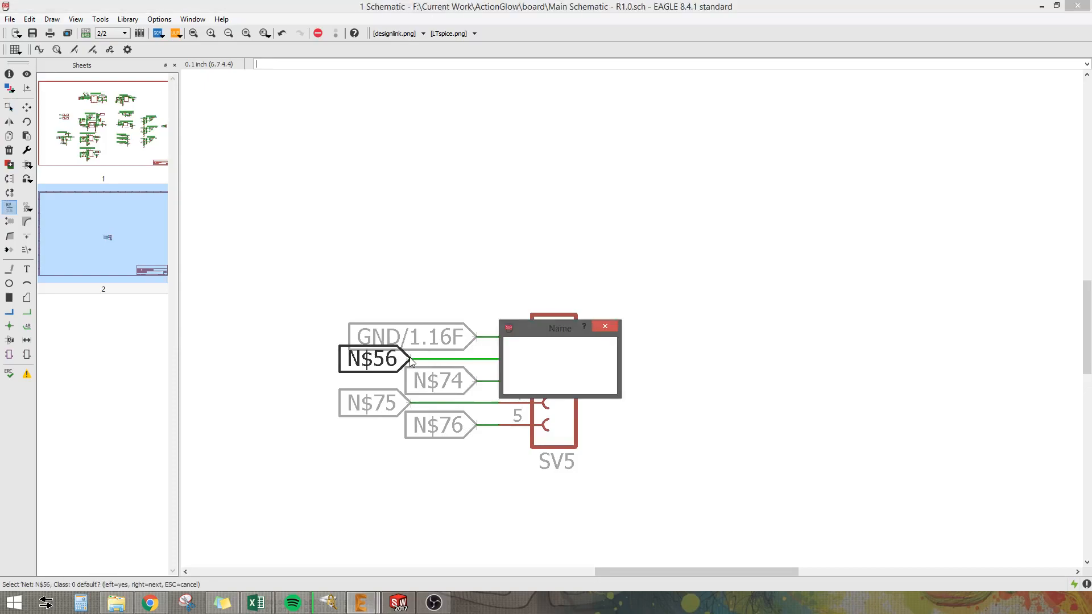
pyautogui.write('R.OU')
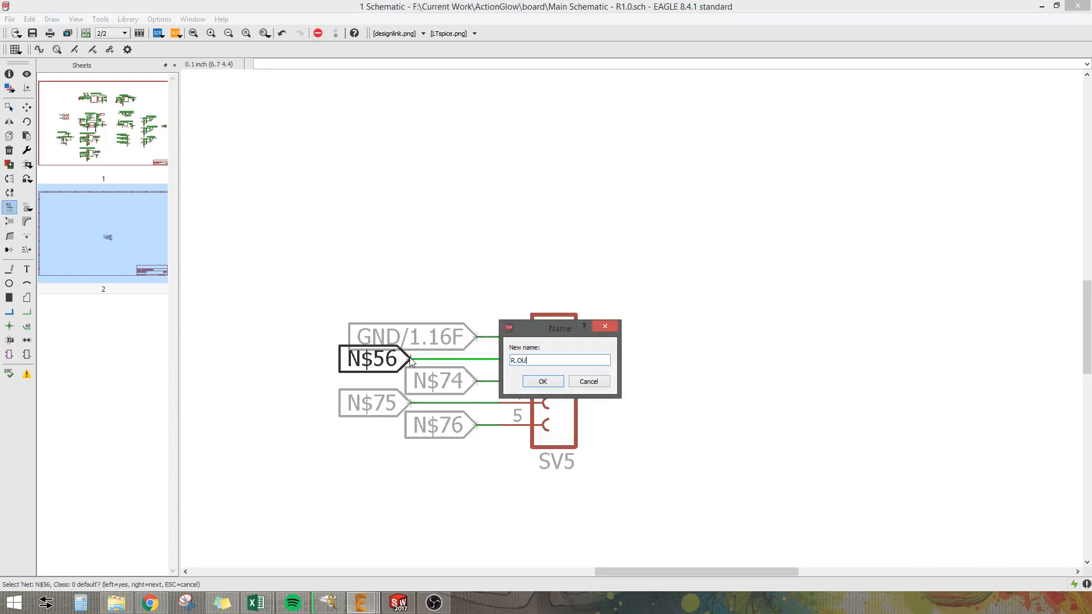
pyautogui.click(542, 381)
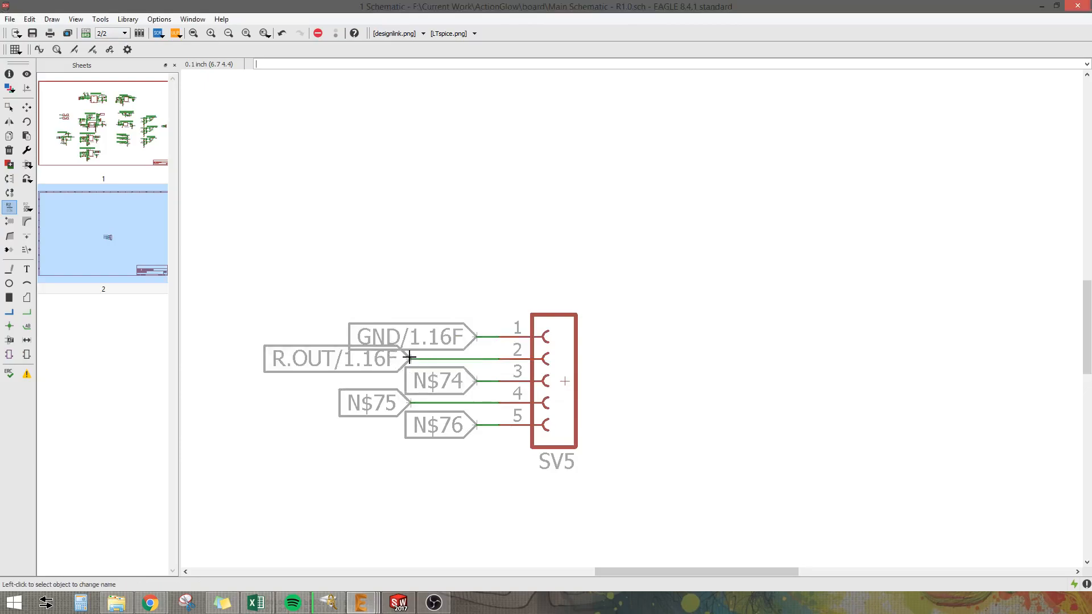
pyautogui.moveTo(472, 381)
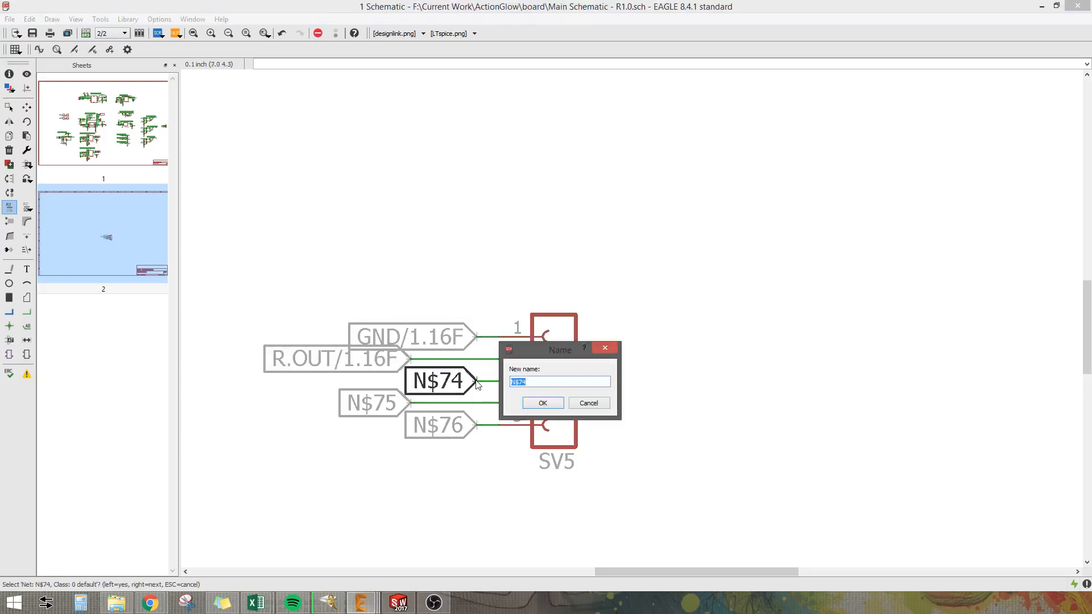
# - Rename the remaining nets to G.OUT, B.OUT and +5V, accepting each join
pyautogui.click(542, 403)
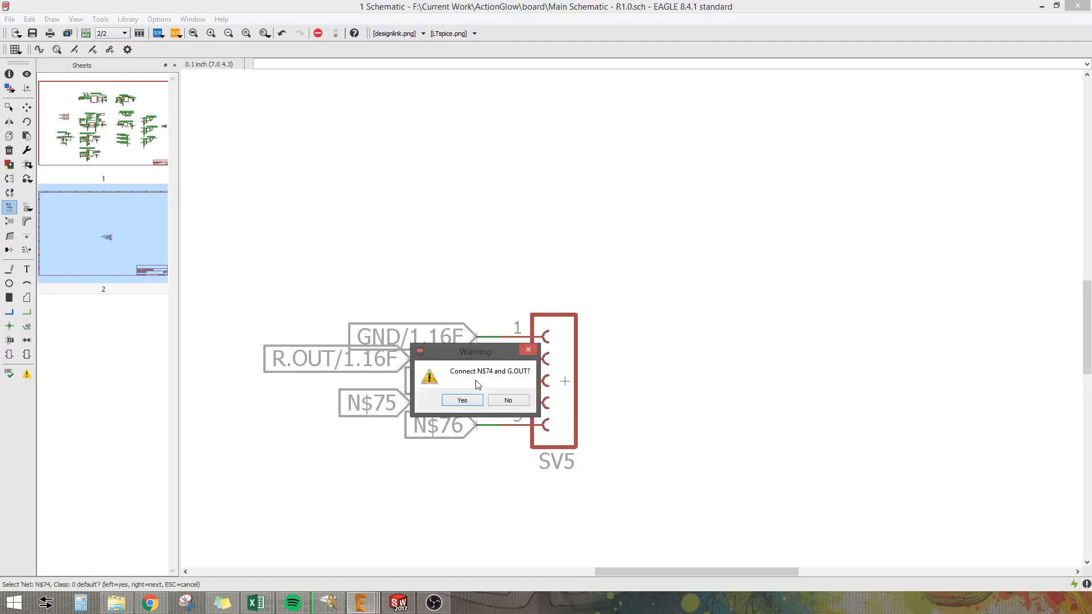
pyautogui.click(462, 400)
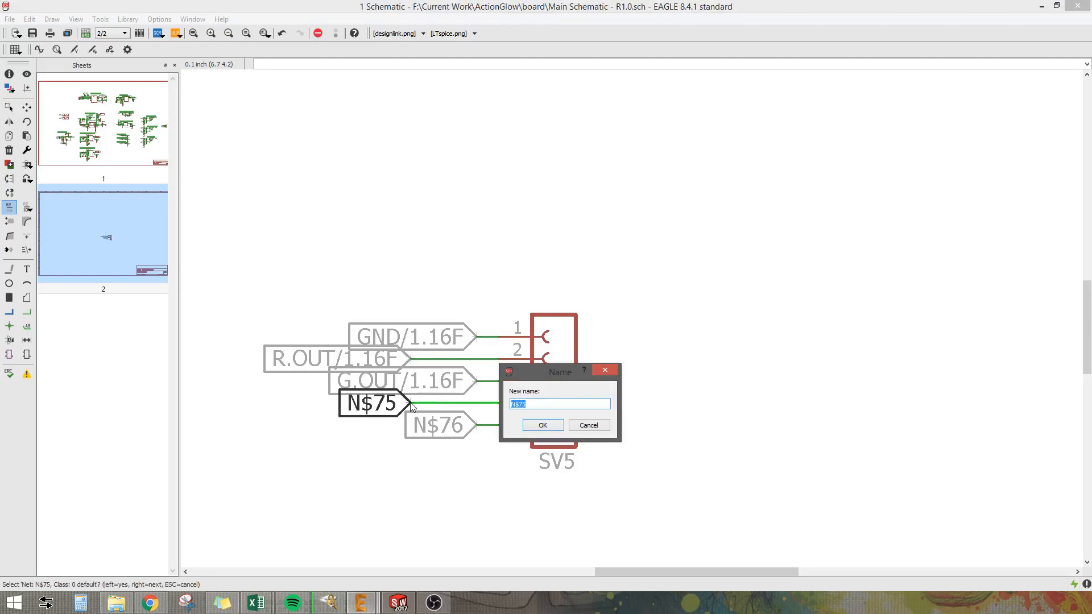
pyautogui.click(543, 425)
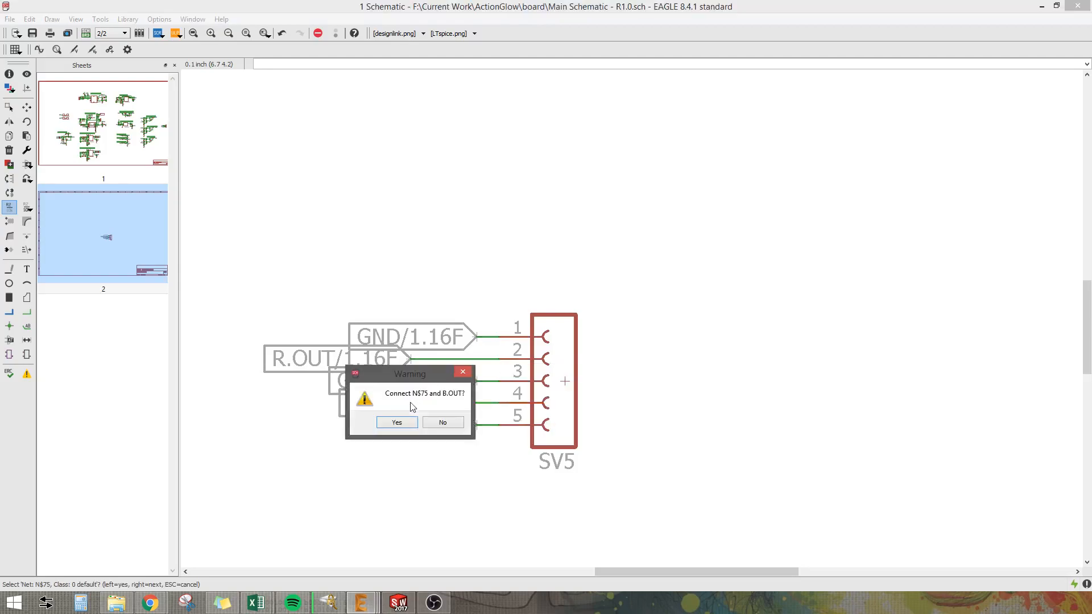
pyautogui.click(396, 422)
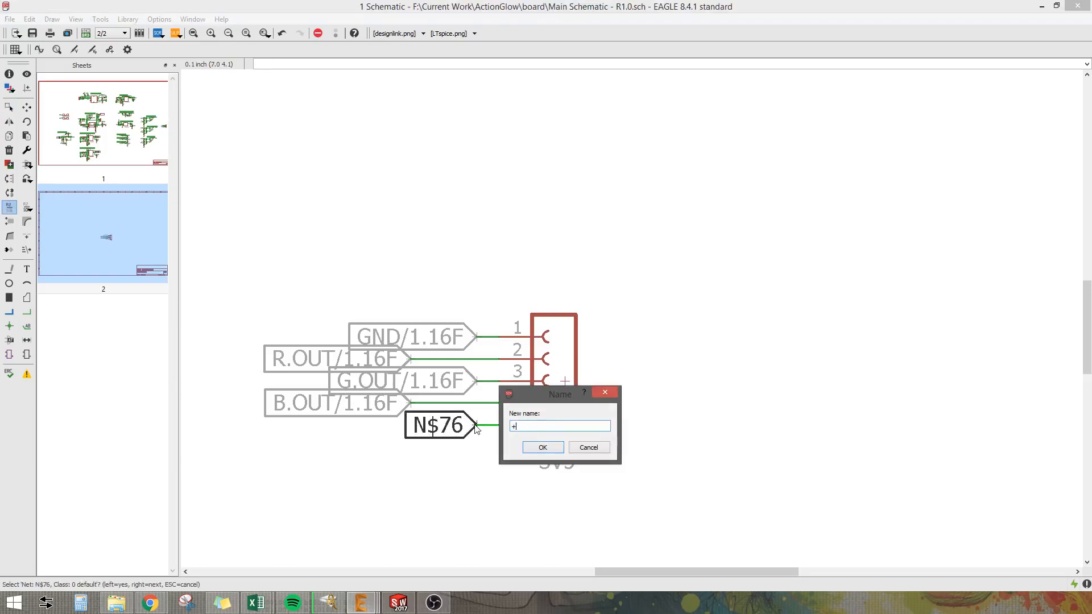
pyautogui.click(543, 447)
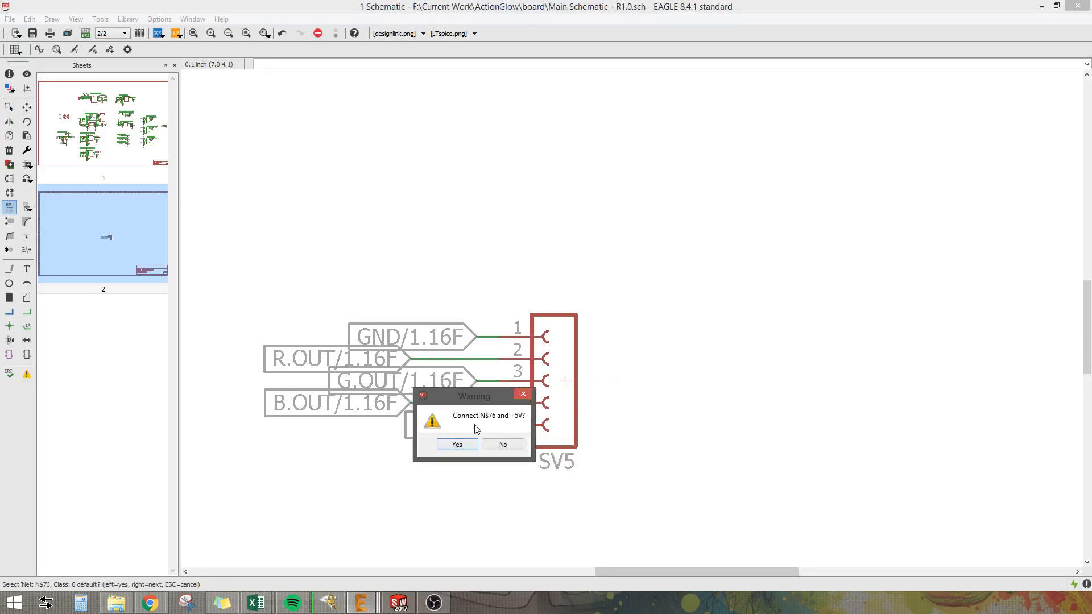
pyautogui.click(456, 444)
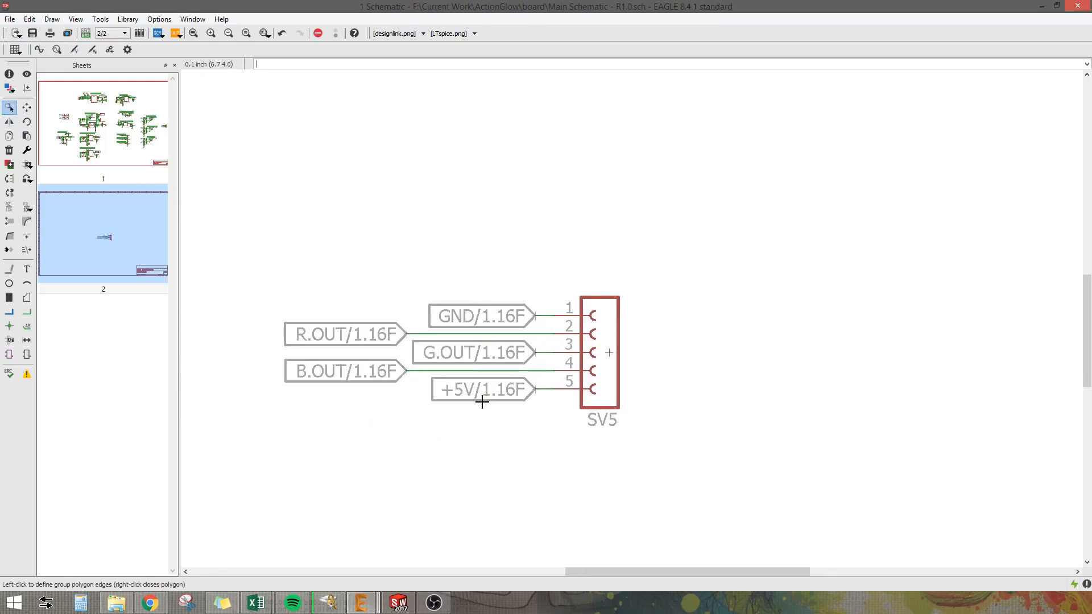
pyautogui.moveTo(429, 332)
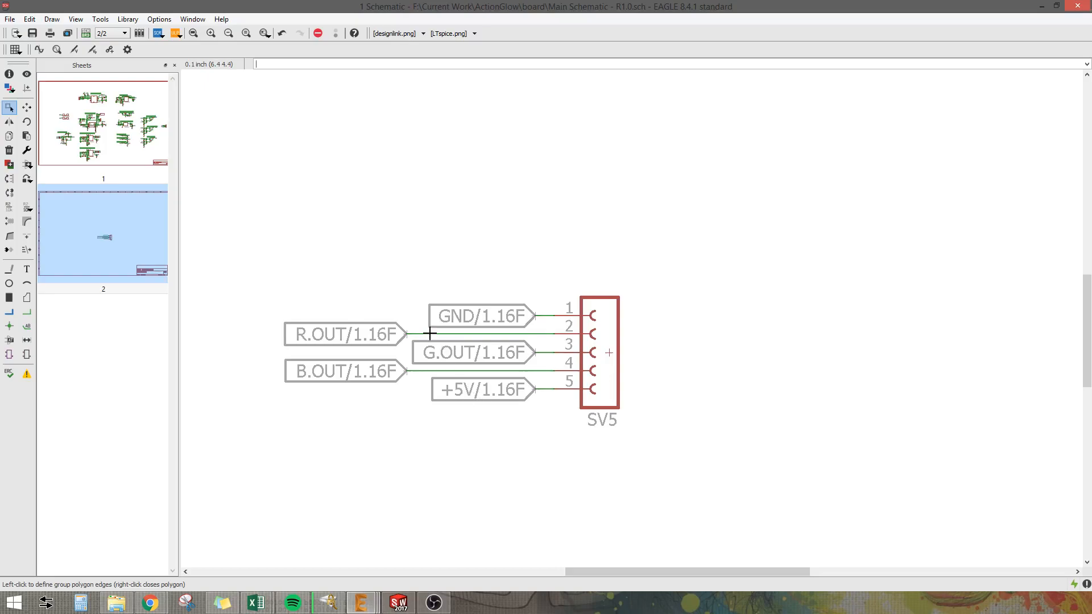
pyautogui.moveTo(453, 337)
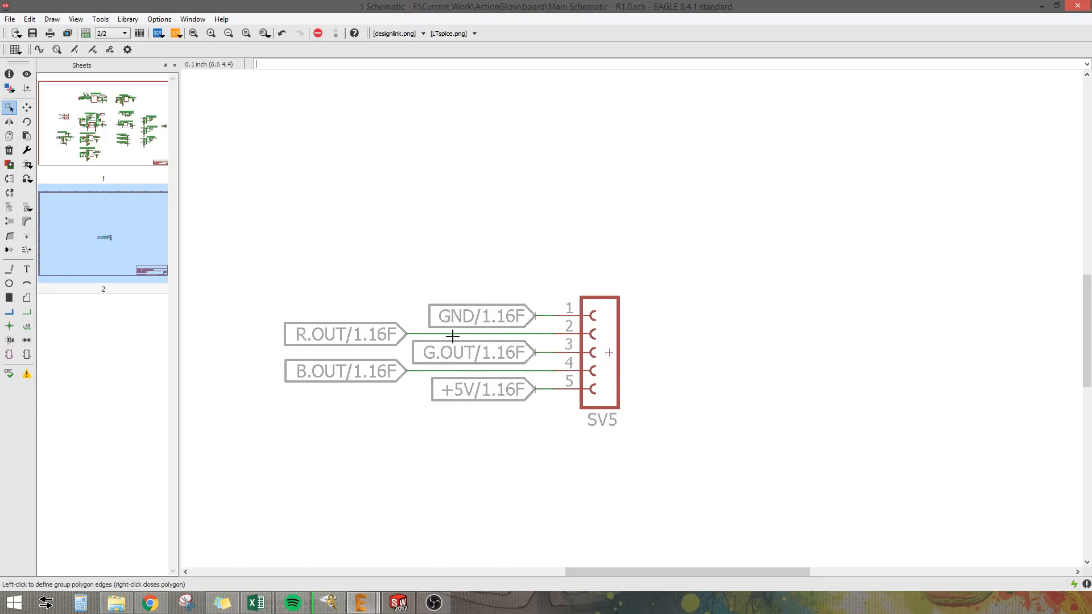
pyautogui.moveTo(507, 296)
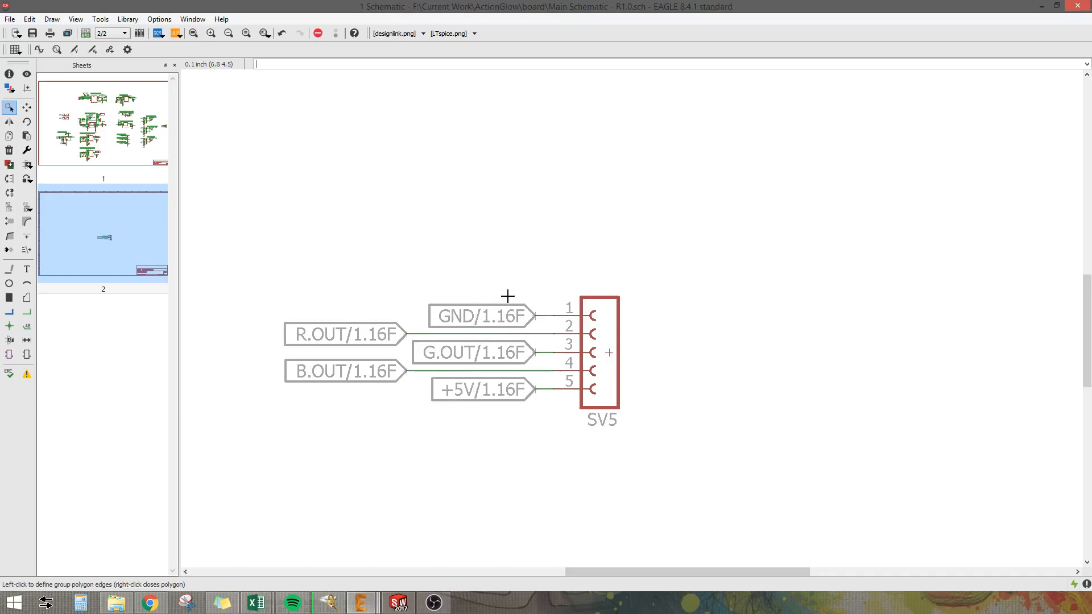
pyautogui.moveTo(537, 192)
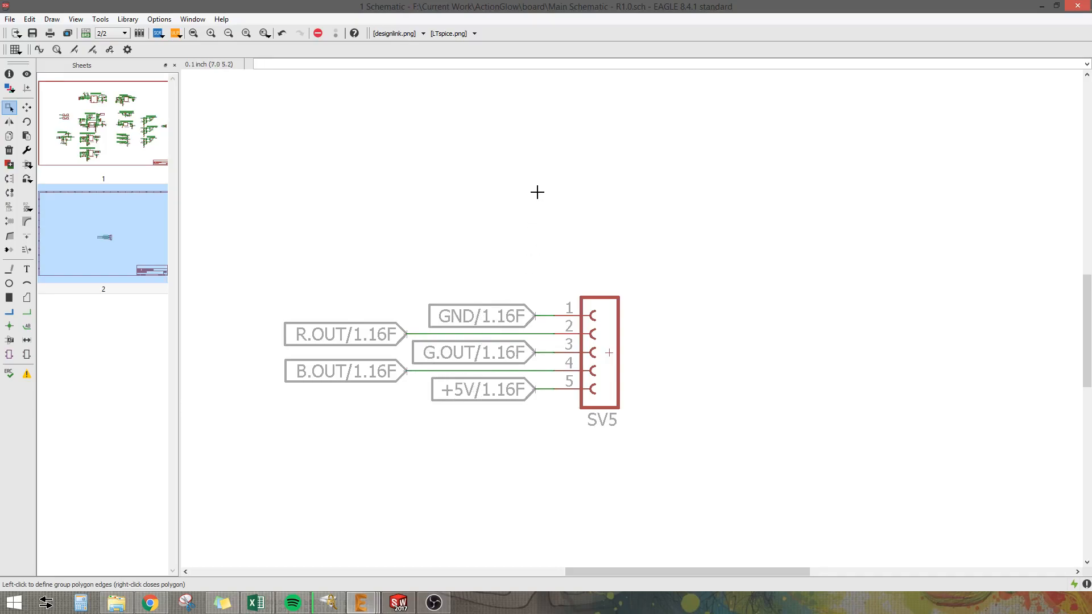
pyautogui.moveTo(515, 247)
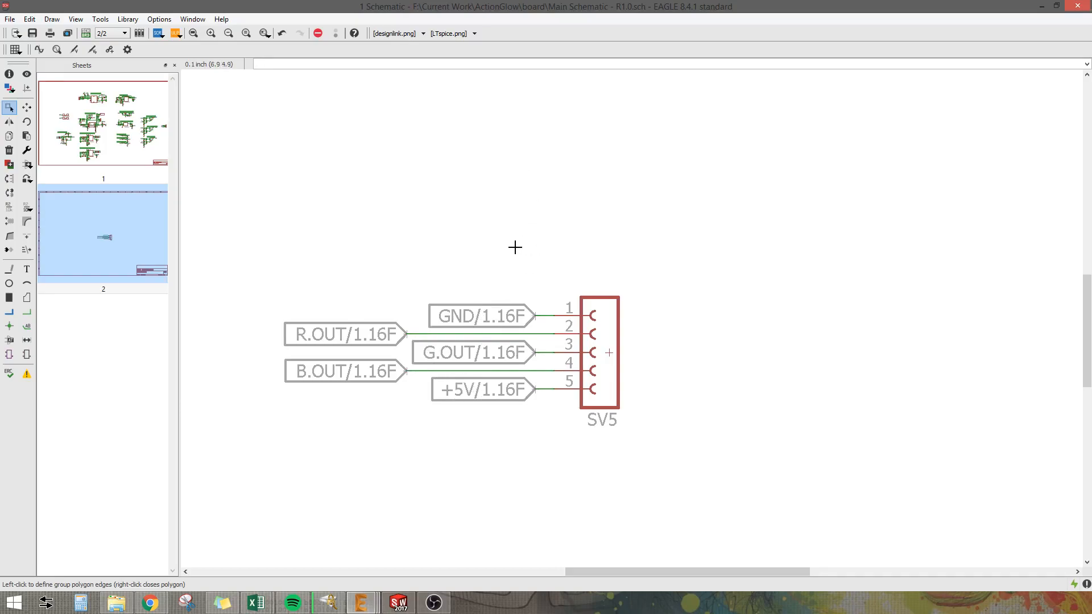
pyautogui.moveTo(534, 310)
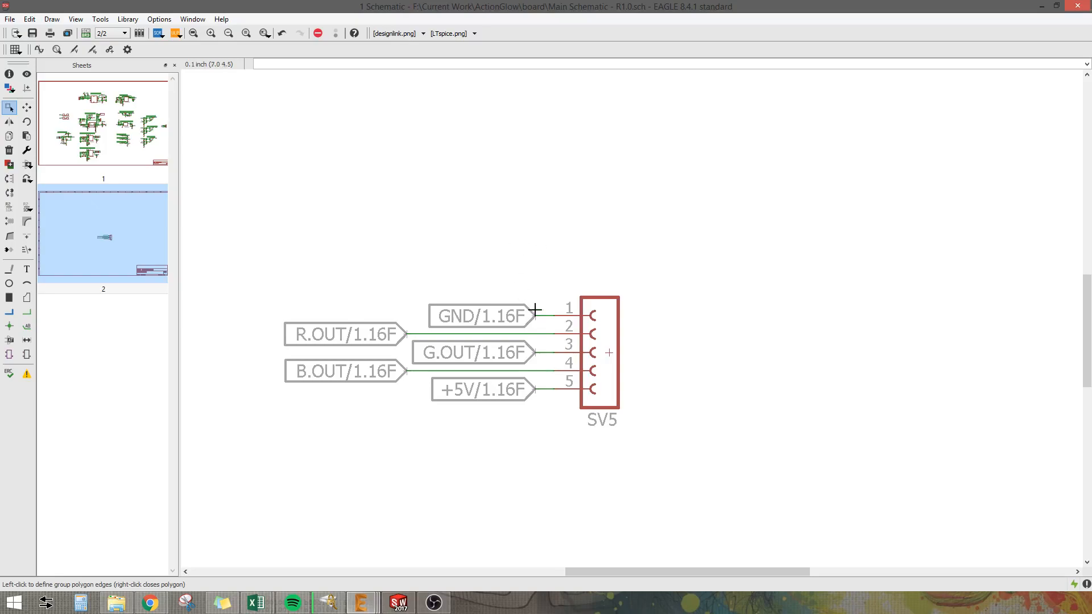
pyautogui.moveTo(527, 238)
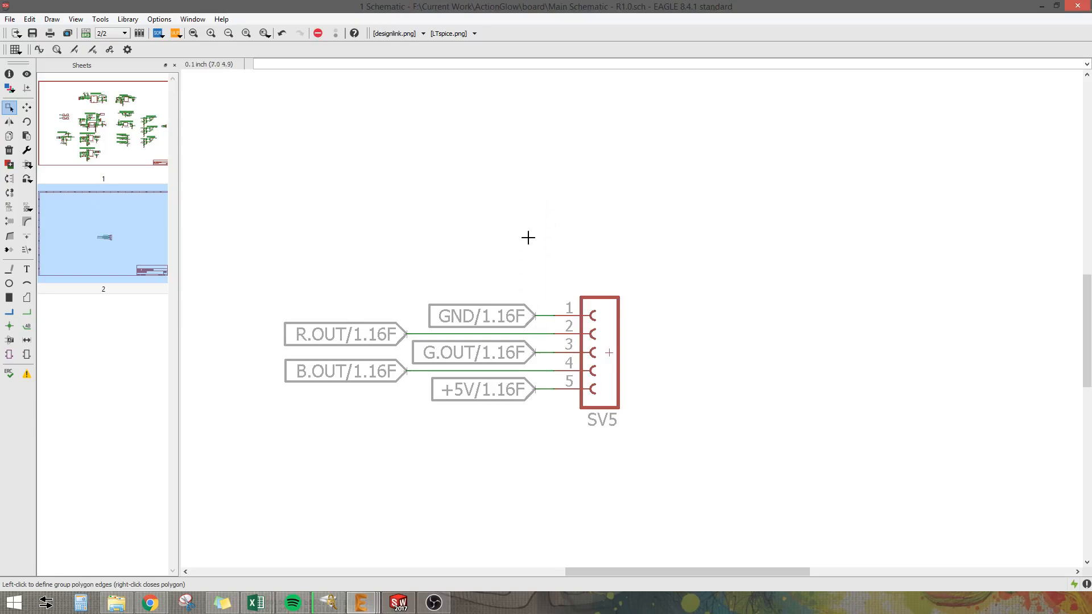
pyautogui.click(9, 312)
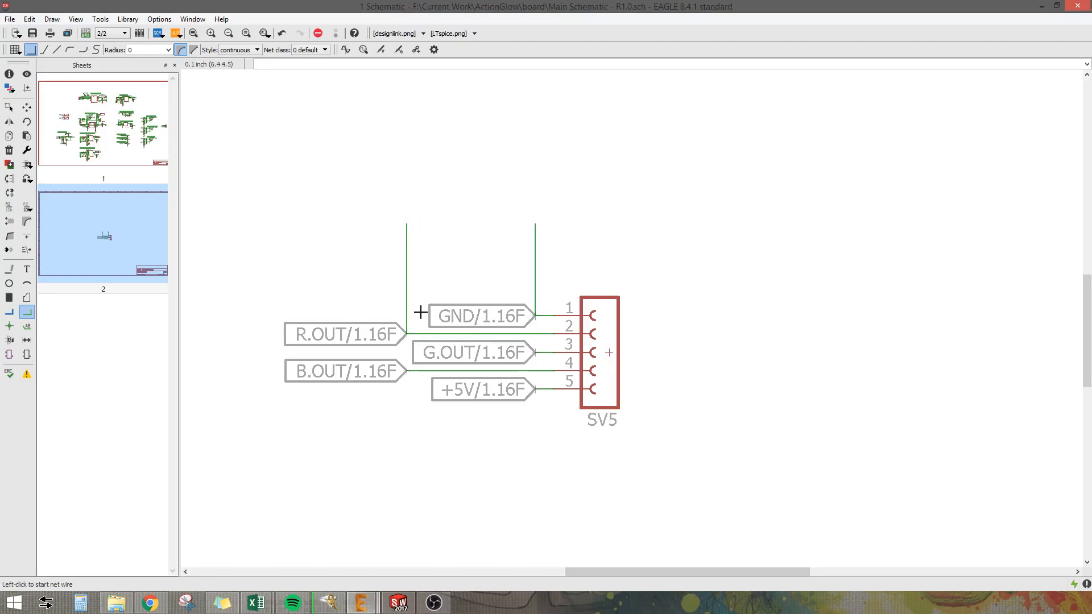
pyautogui.moveTo(283, 317)
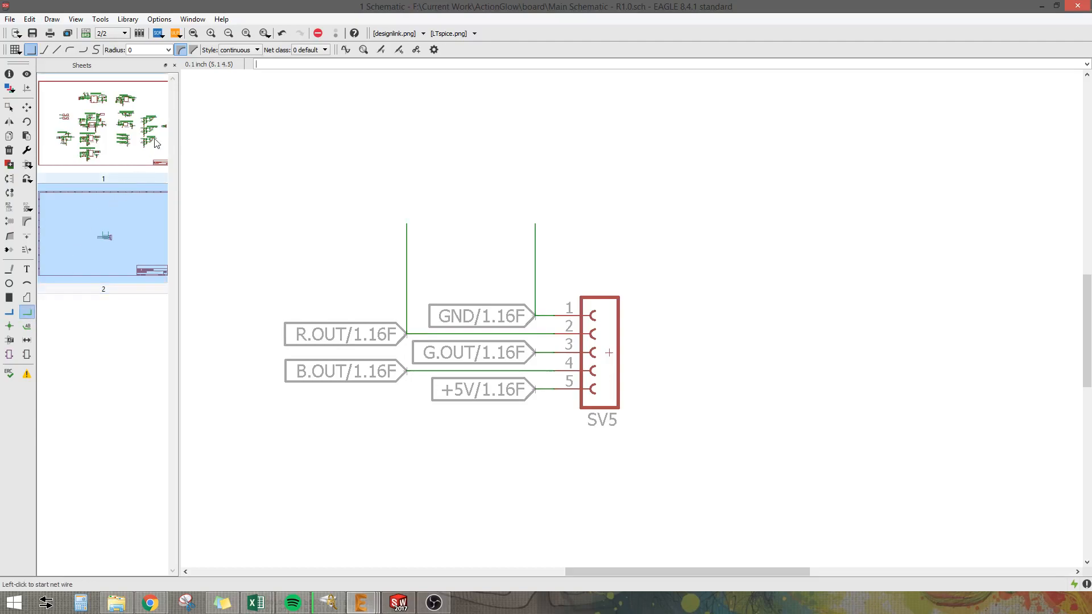
pyautogui.moveTo(232, 258)
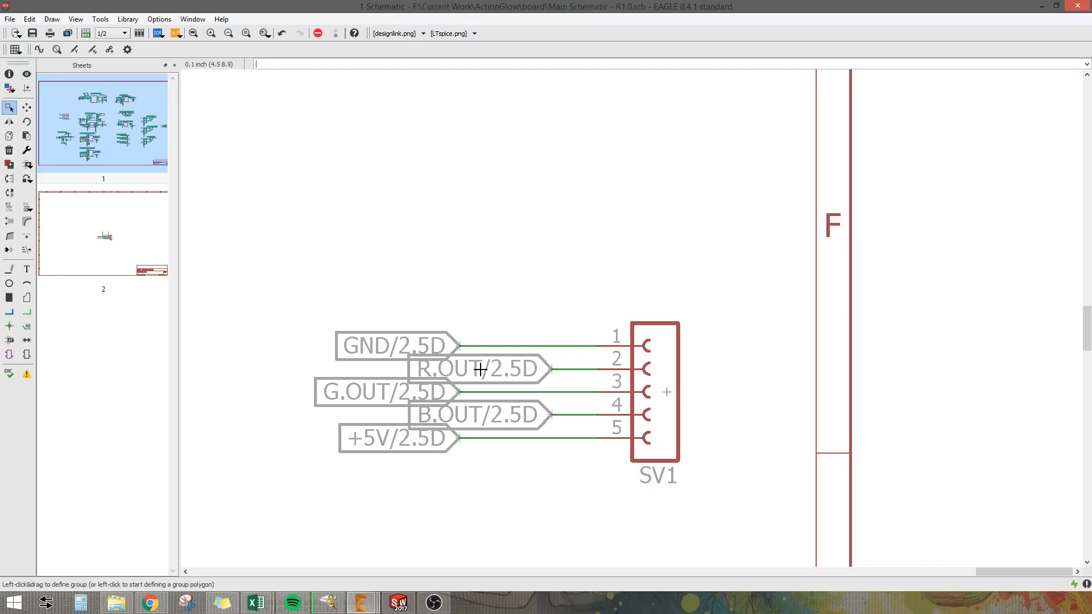
pyautogui.moveTo(487, 347)
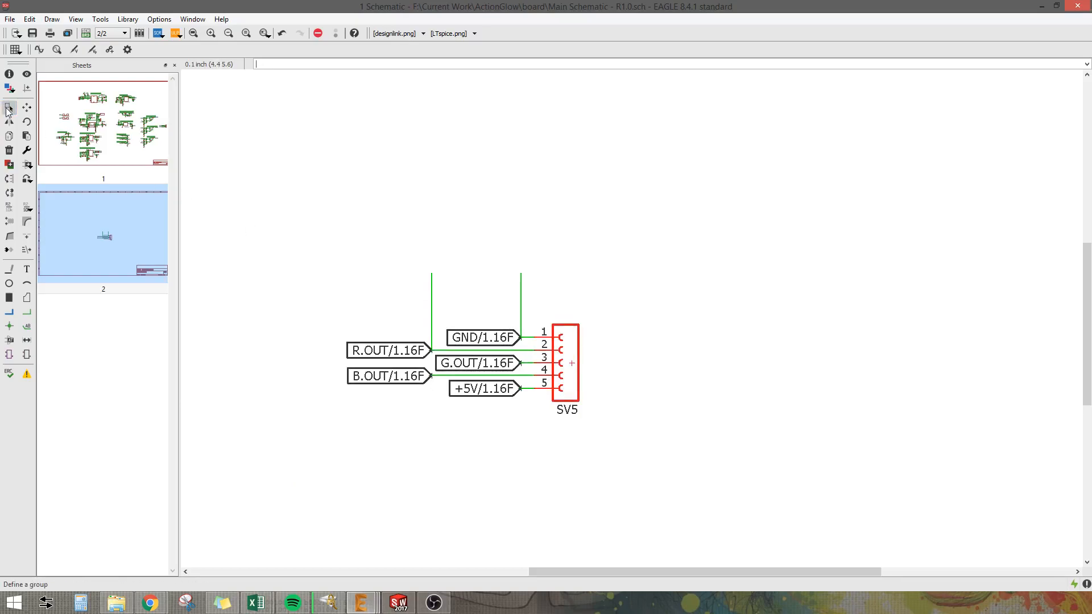
pyautogui.moveTo(10, 108)
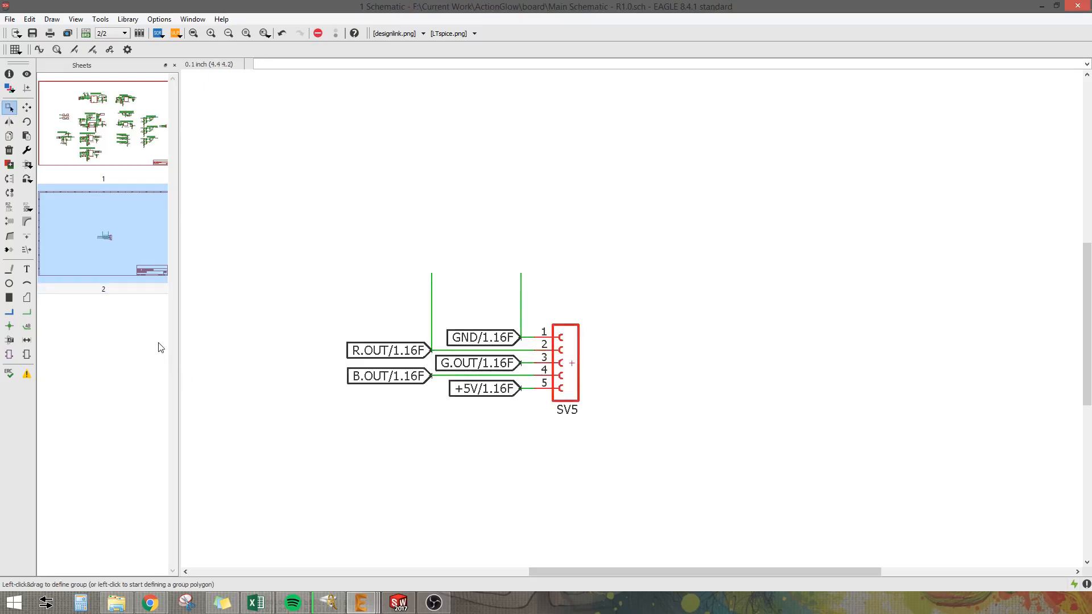
pyautogui.moveTo(27, 108)
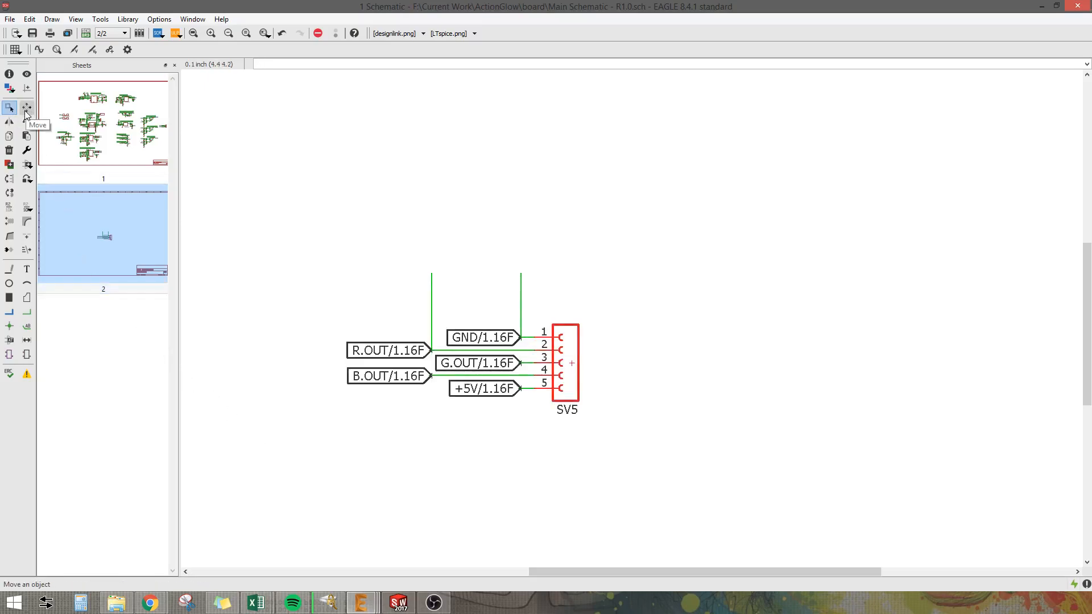
# - Activate the Move tool for the grouped SV5 header, labels and stub wires
pyautogui.click(10, 108)
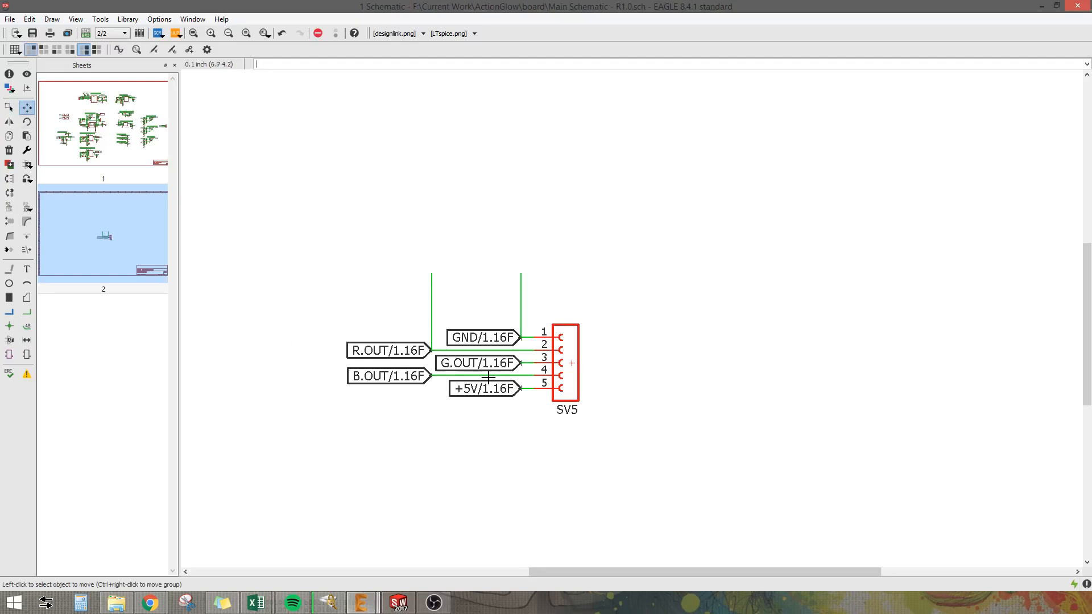
pyautogui.moveTo(485, 362)
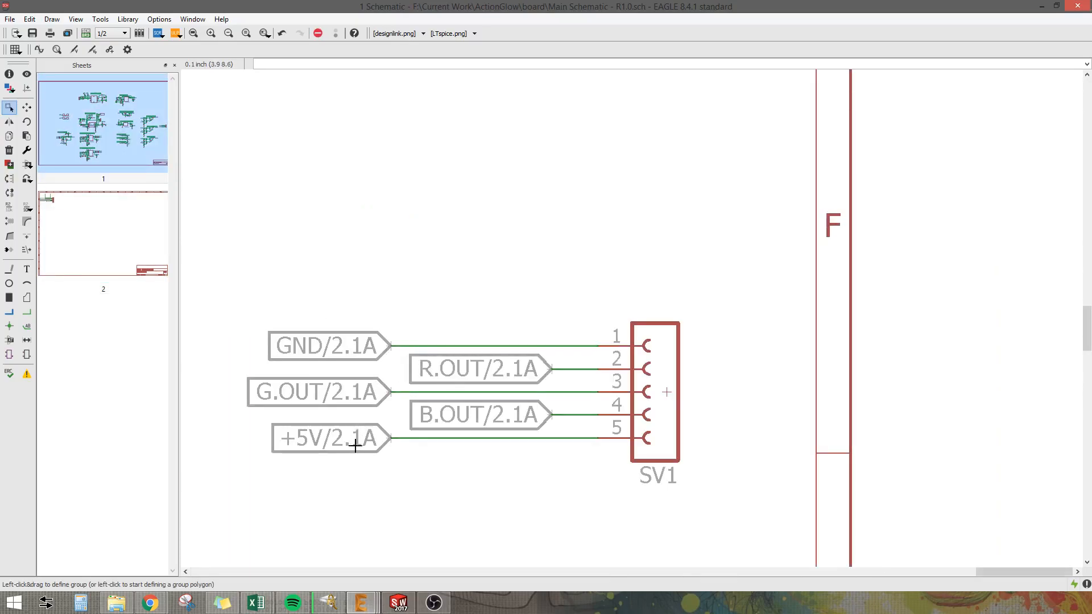
pyautogui.moveTo(493, 371)
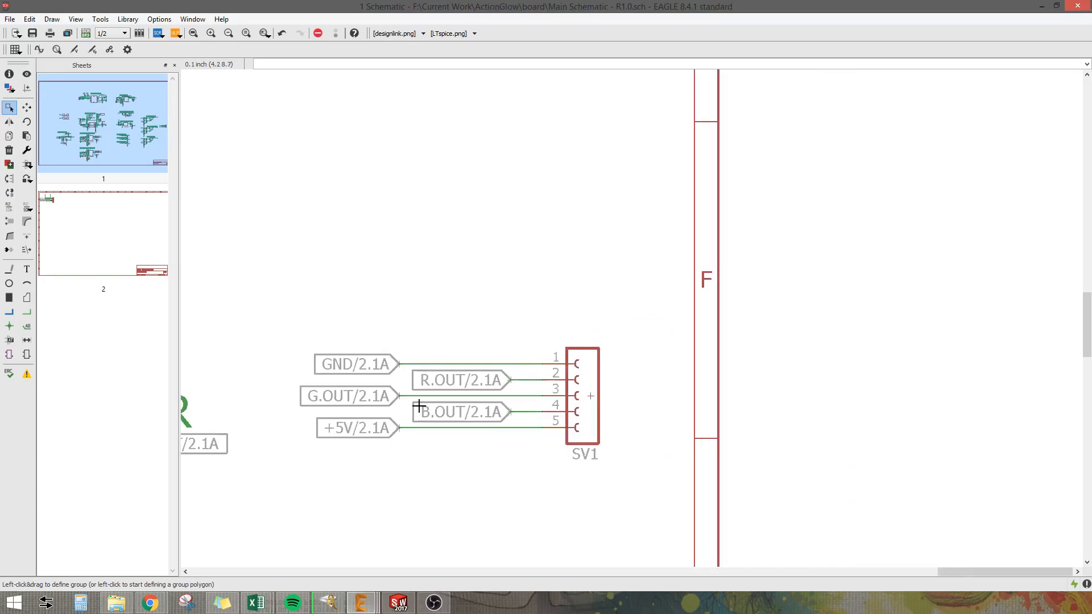
pyautogui.moveTo(459, 452)
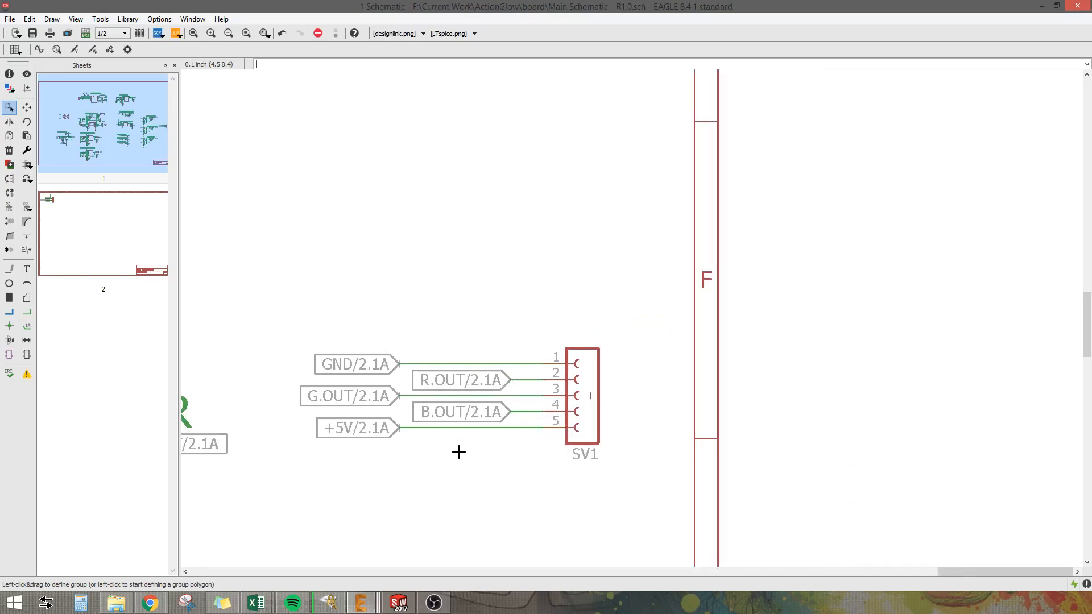
pyautogui.moveTo(438, 458)
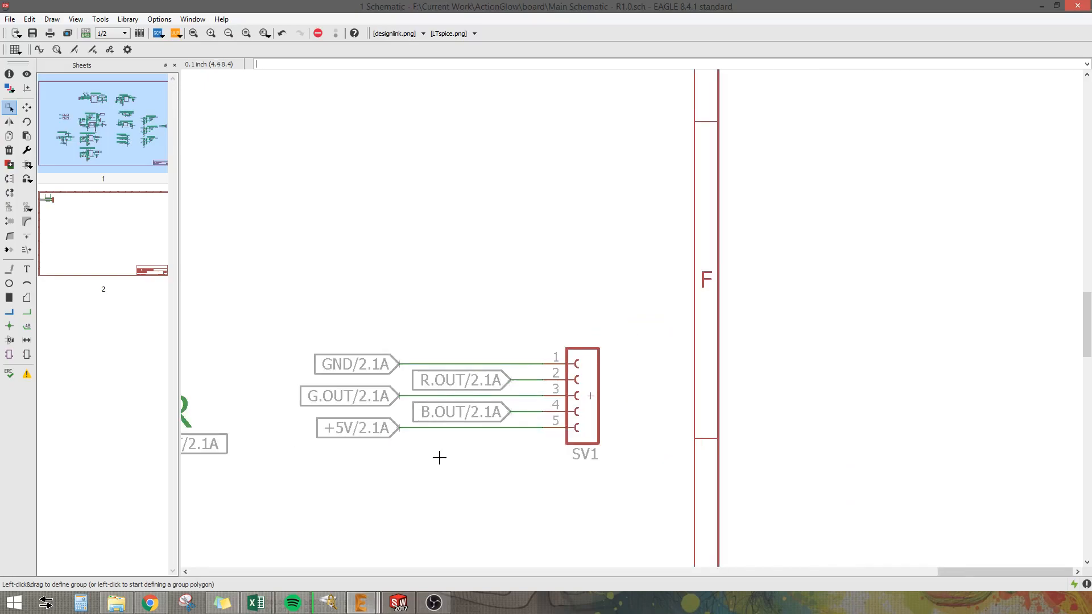
pyautogui.moveTo(504, 451)
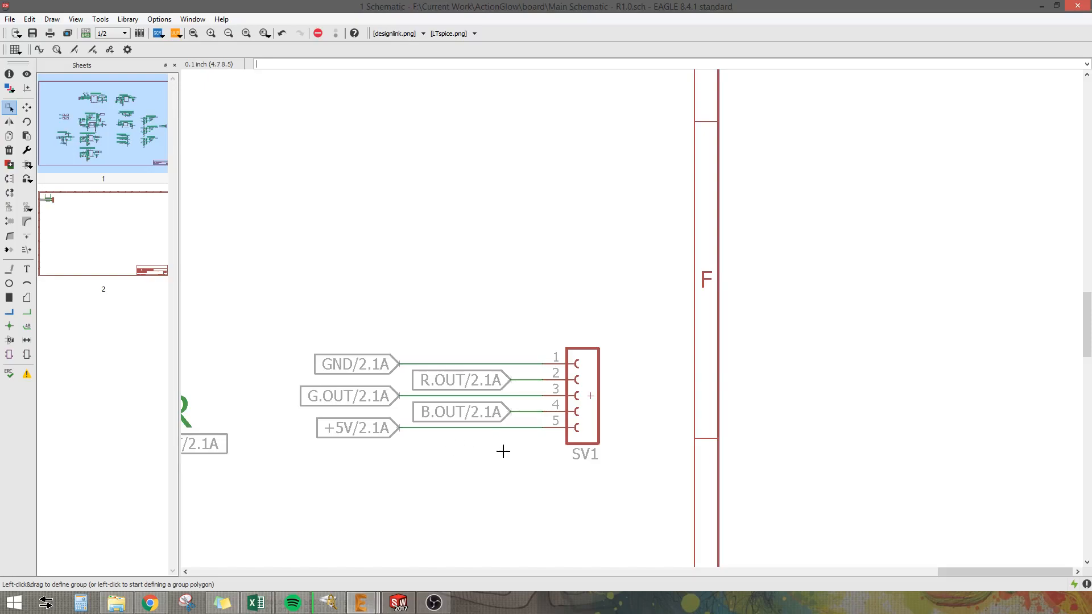